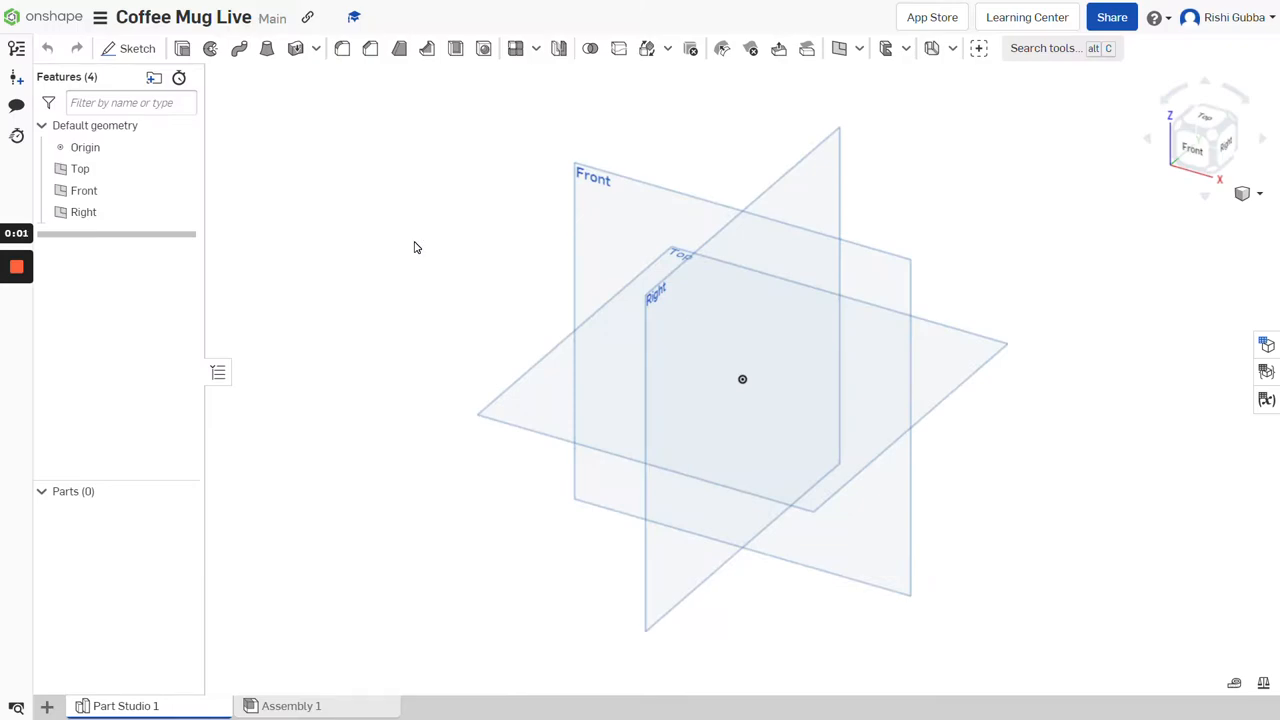
mouse_move(414, 248)
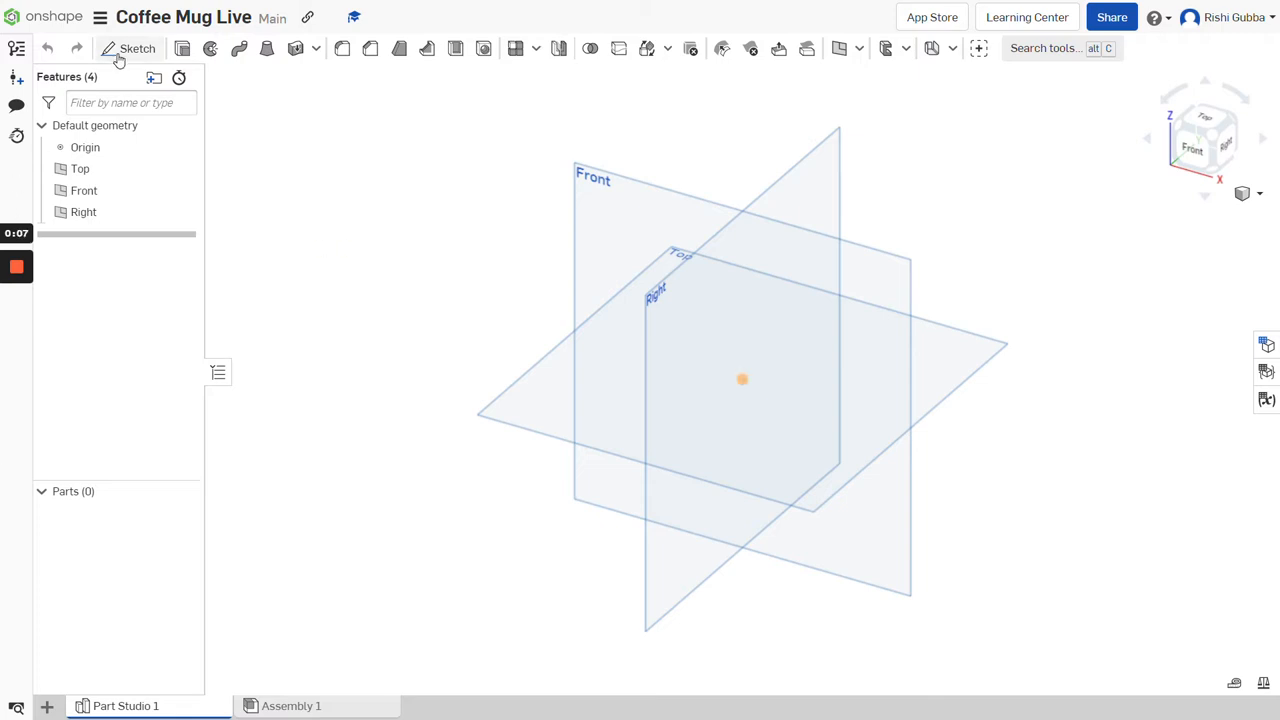
- Create Sketch 1 on the Top plane with a 90 mm centre-point circle at the origin
left_click(136, 48)
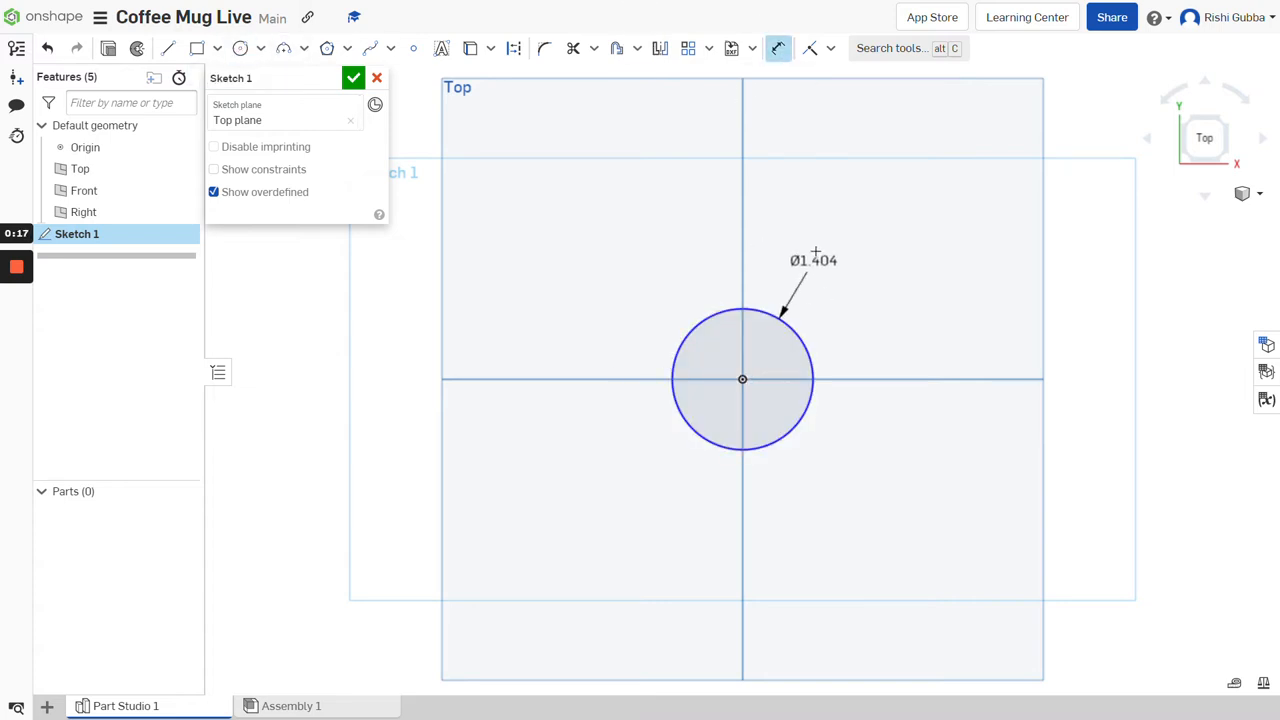
type("90m")
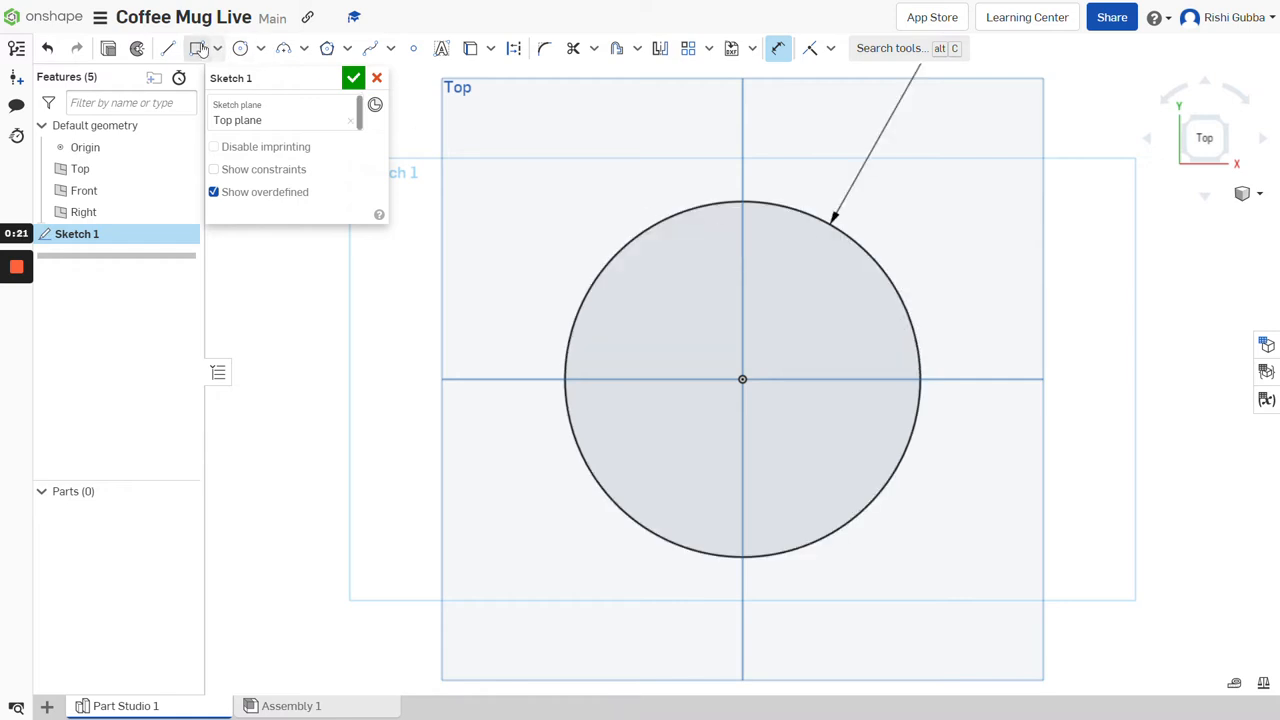
left_click(352, 78)
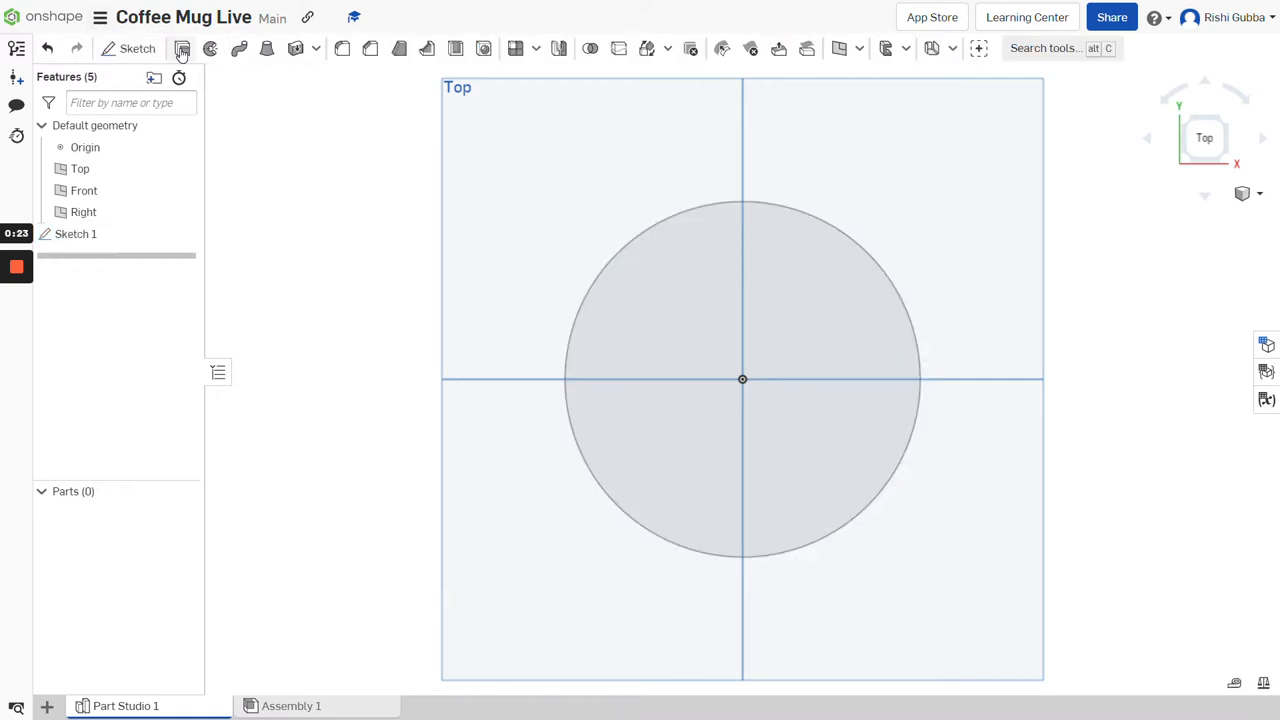
- Extrude the circle face into a solid cylinder with 100 mm depth
left_click(182, 48)
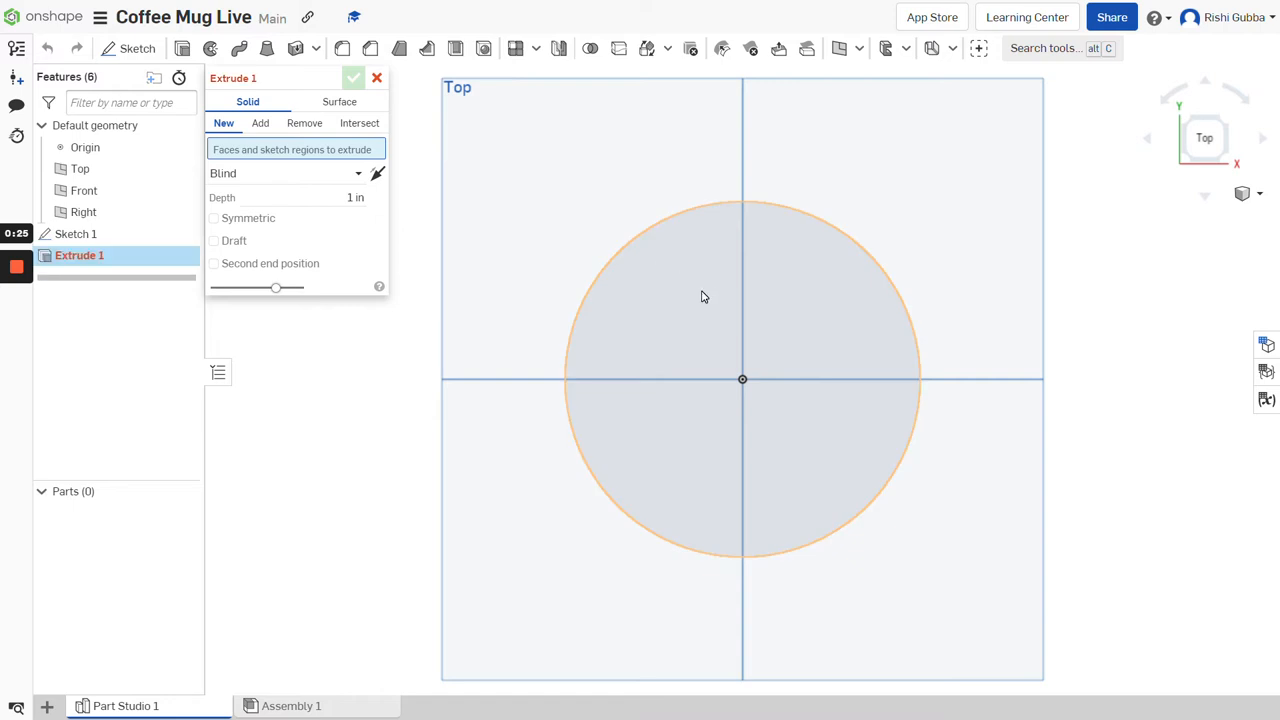
left_click(742, 378)
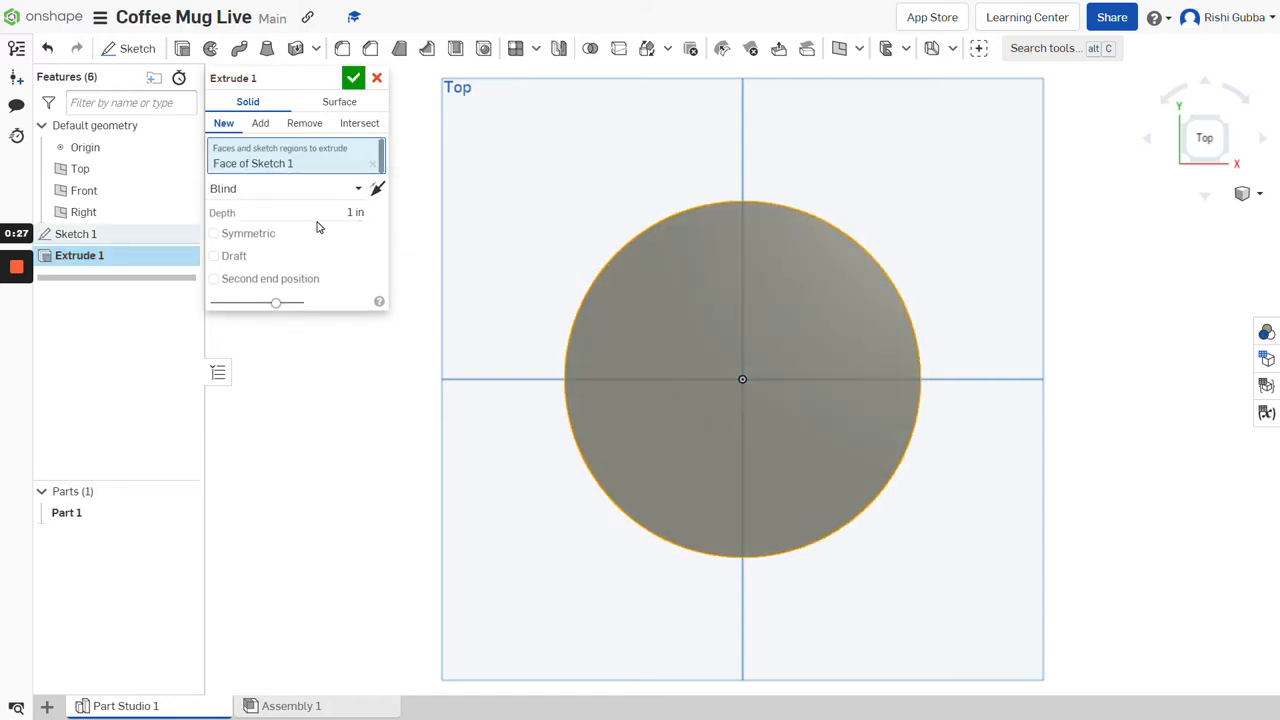
left_click(300, 212)
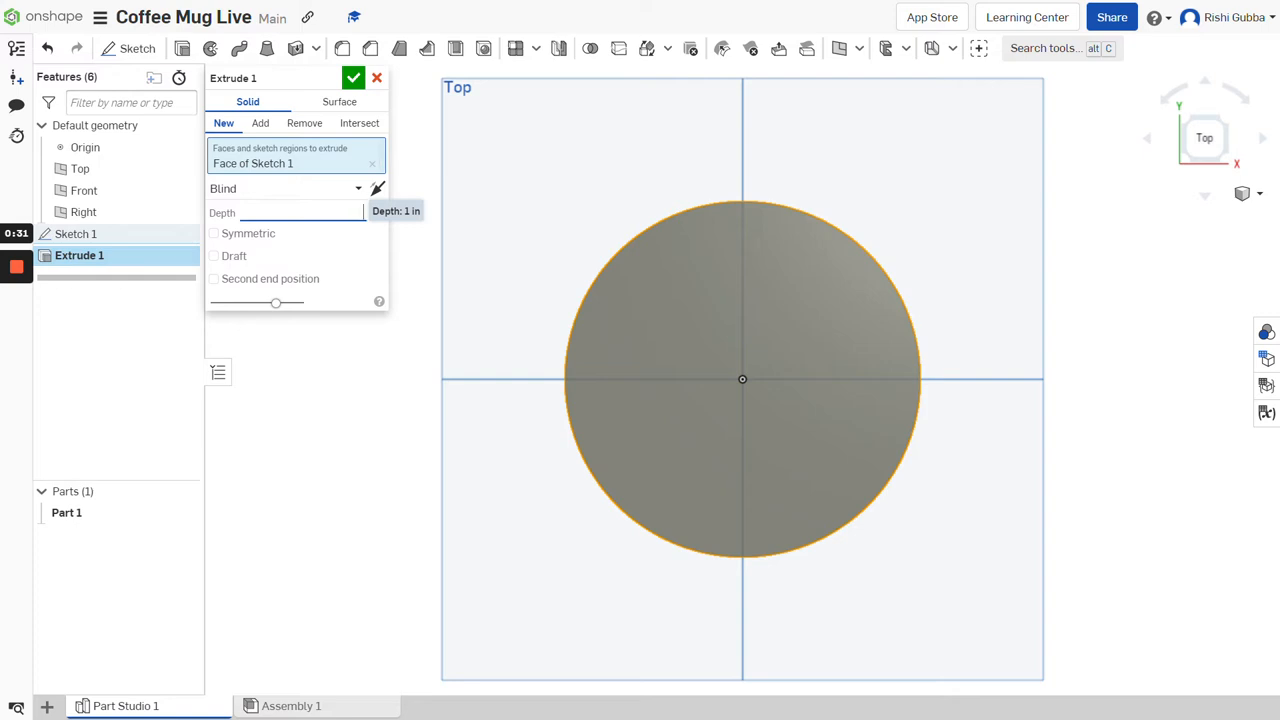
type("100mm")
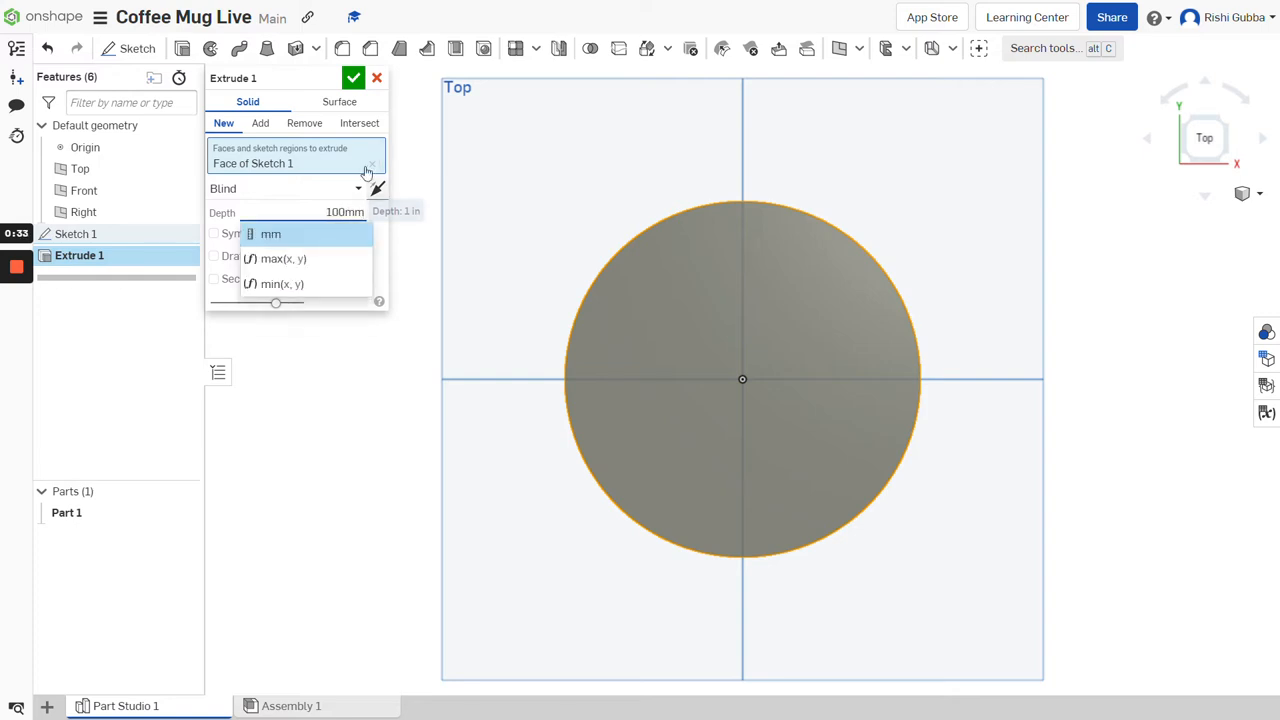
left_click(352, 78)
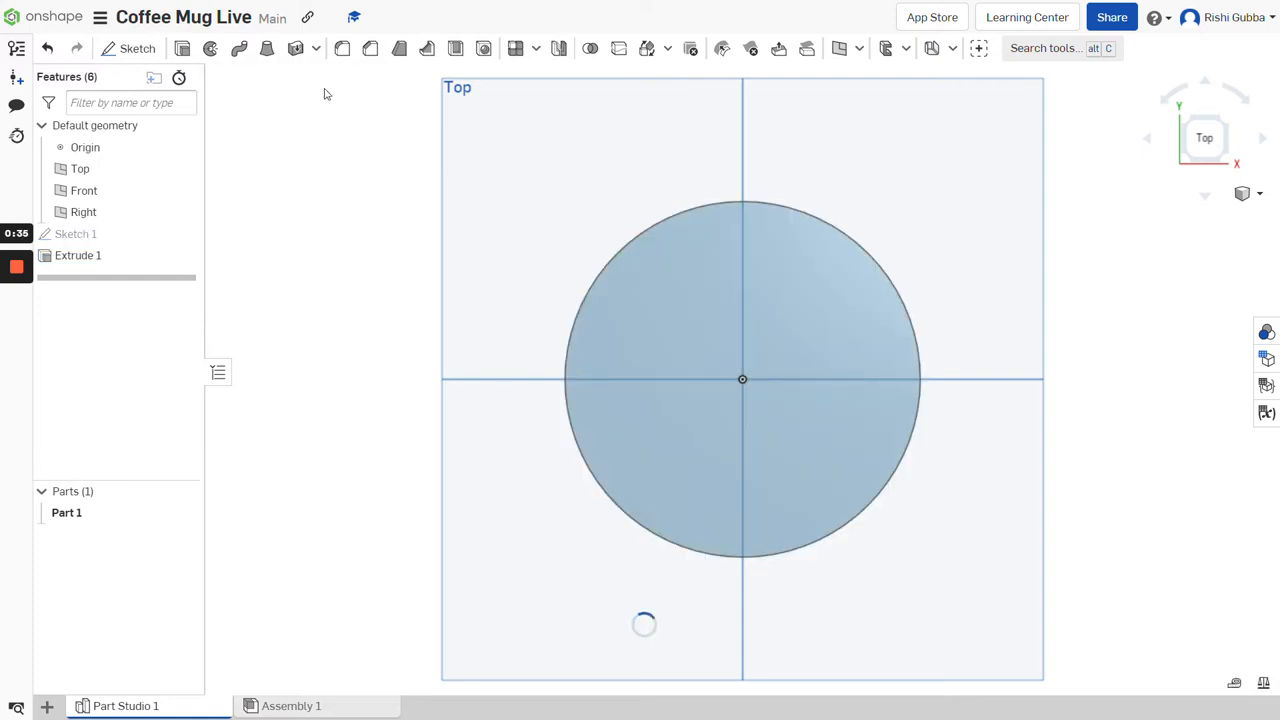
mouse_move(456, 48)
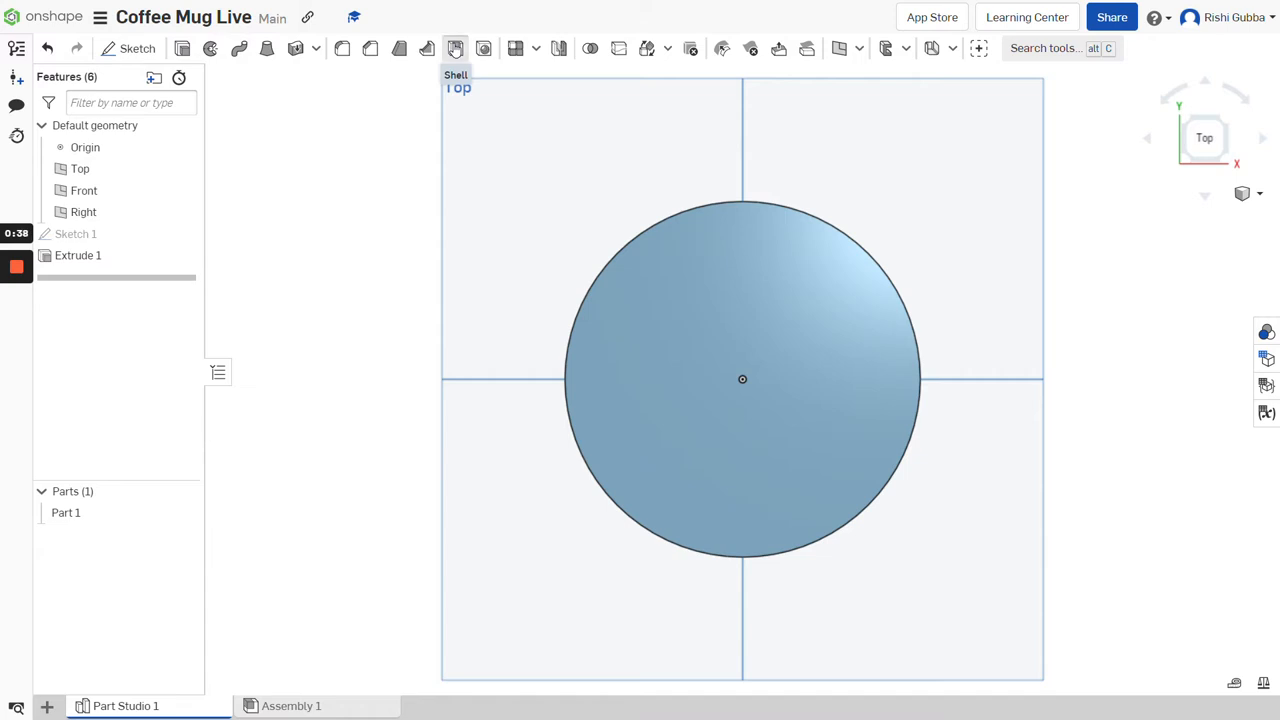
- Shell the cylinder, removing its top face to leave a 0.1 in wall
left_click(456, 48)
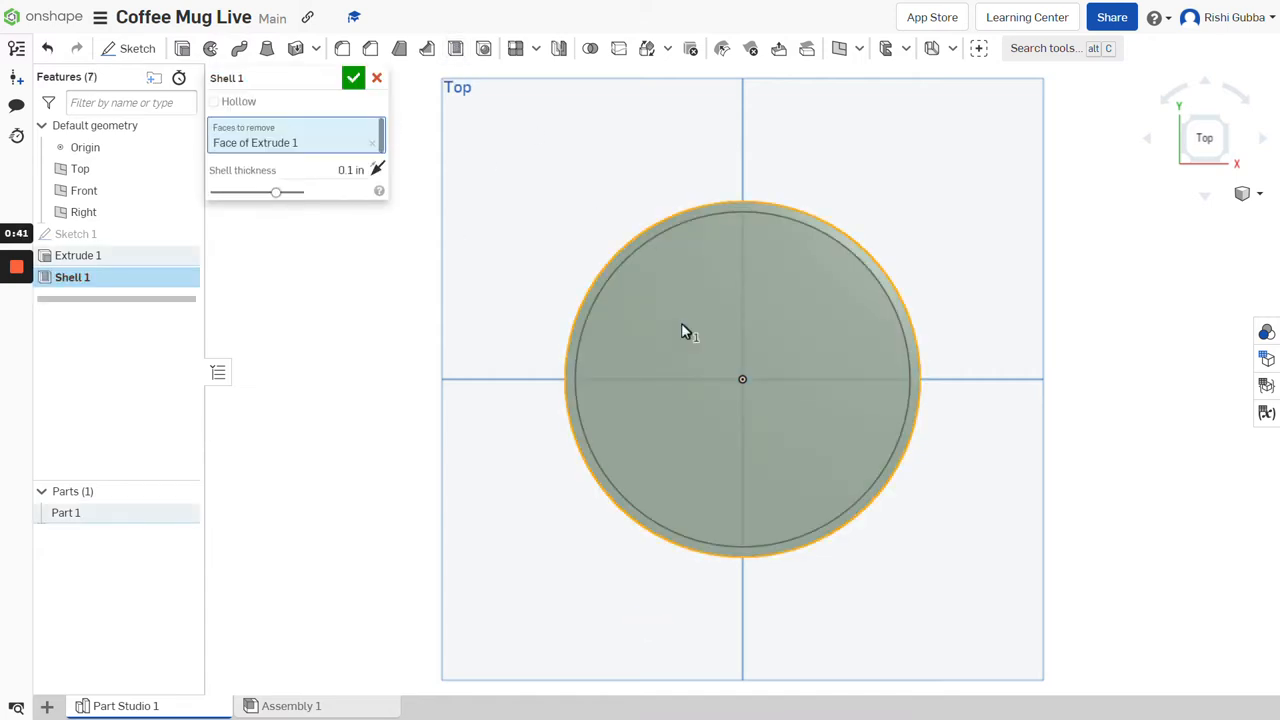
left_click(352, 78)
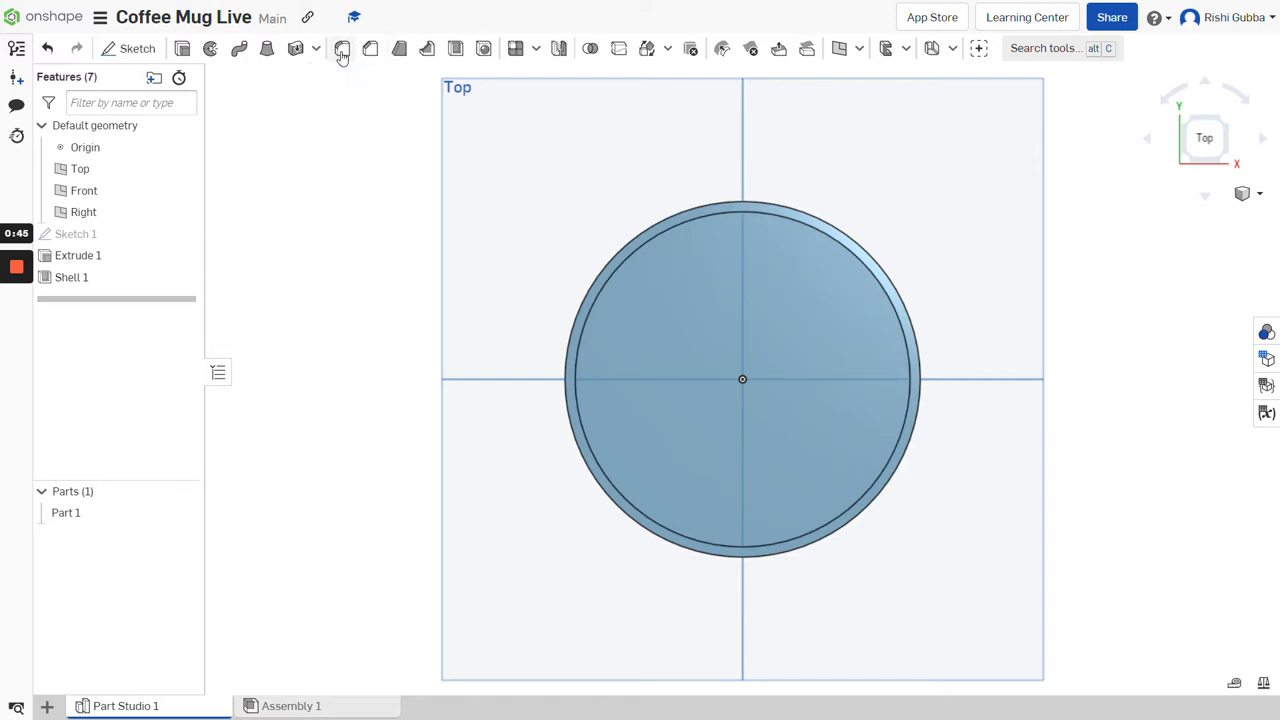
- Fillet the shell's rim edge with a 2 mm radius
left_click(342, 48)
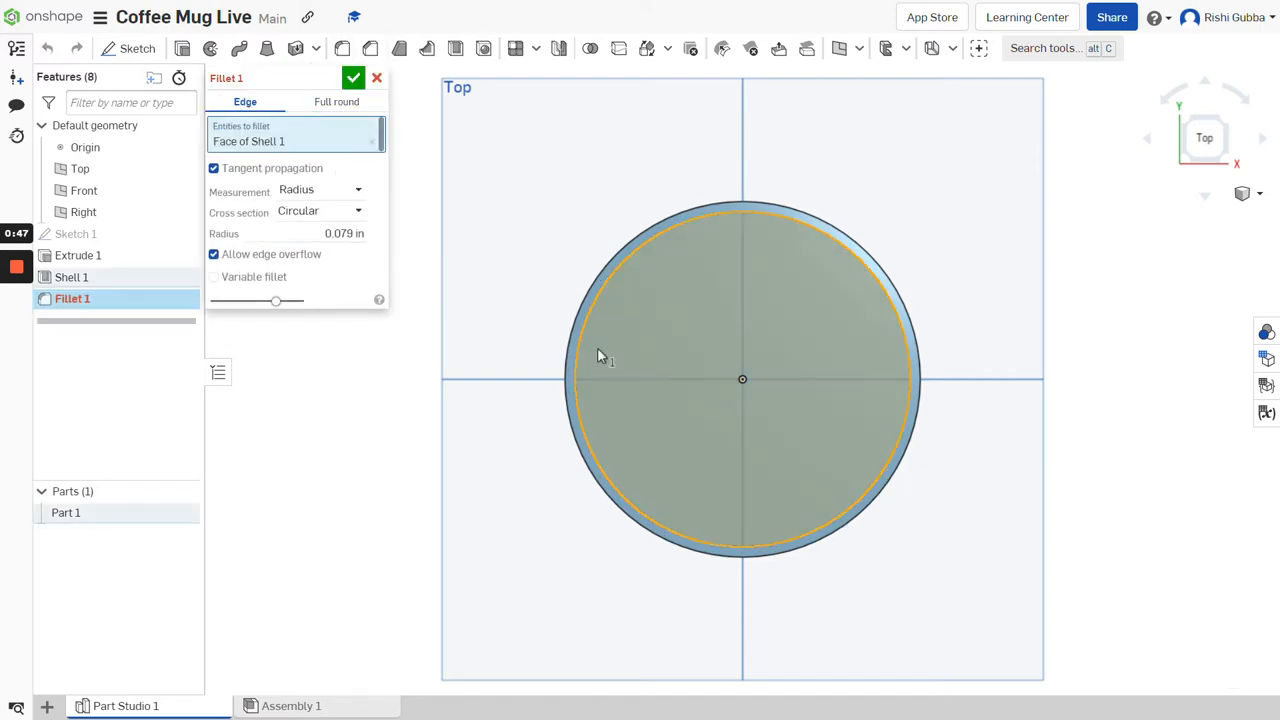
left_click(604, 298)
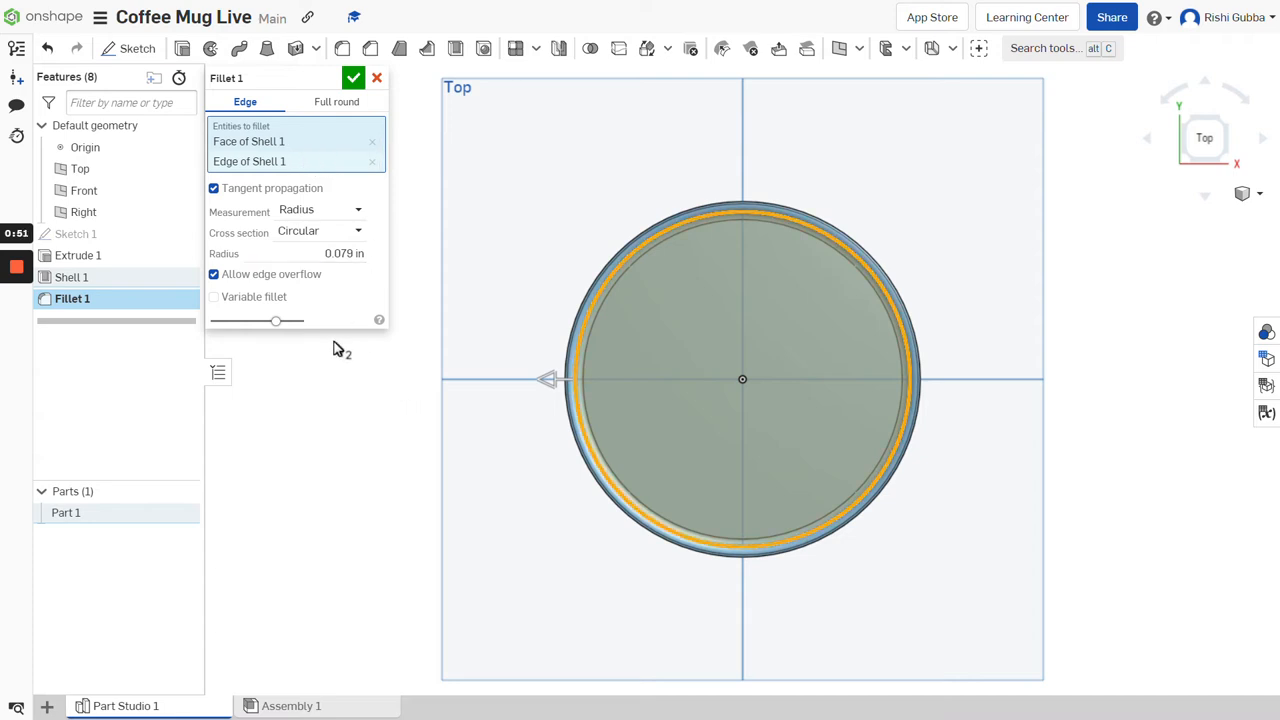
mouse_move(276, 218)
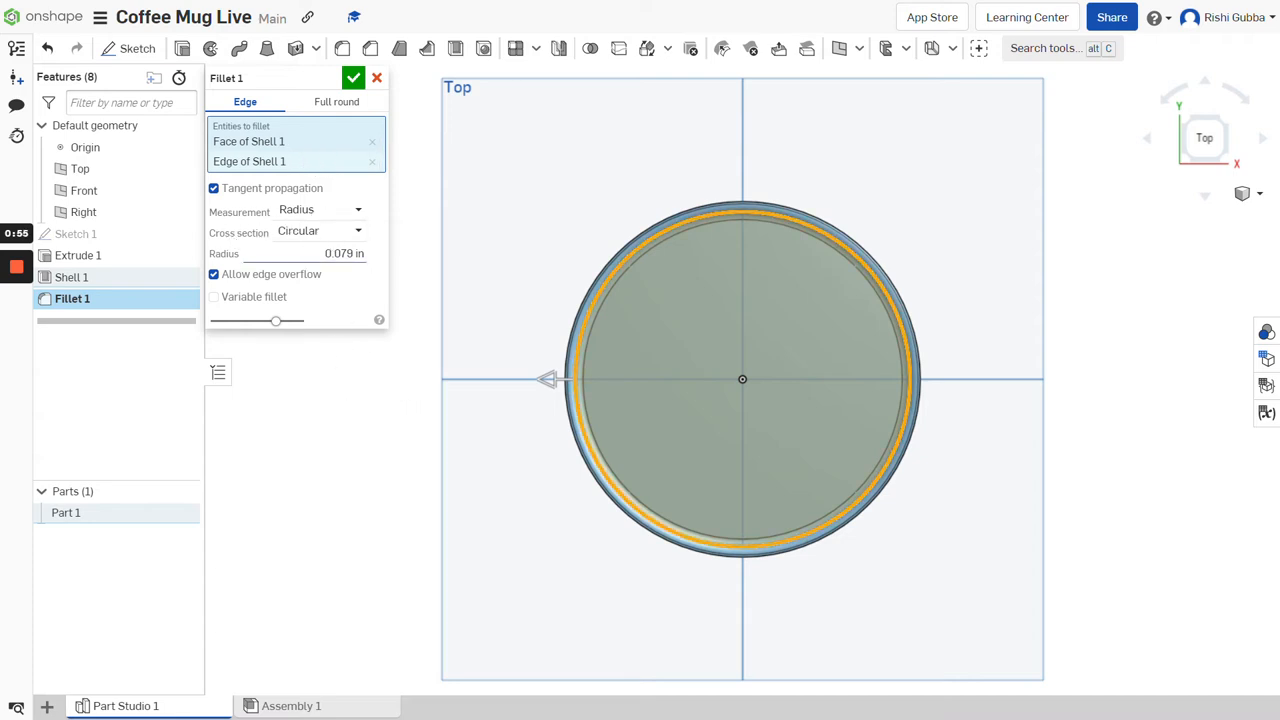
type("2 mm")
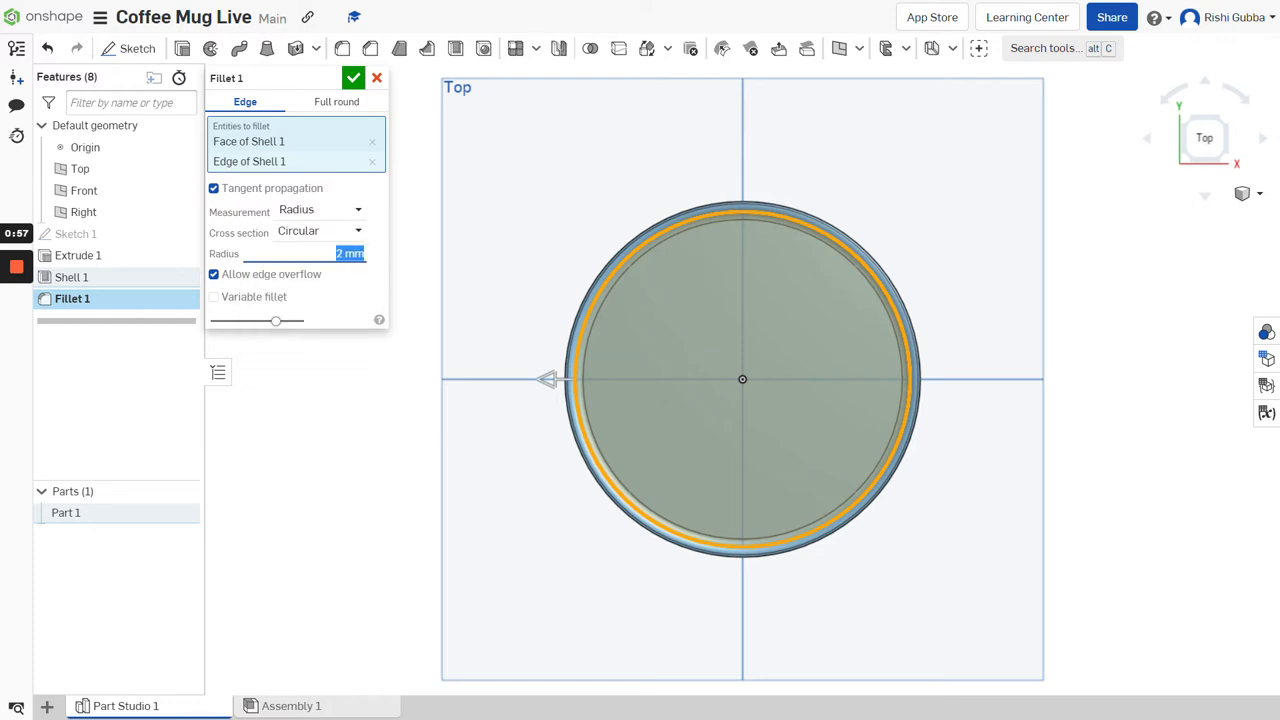
left_click(352, 78)
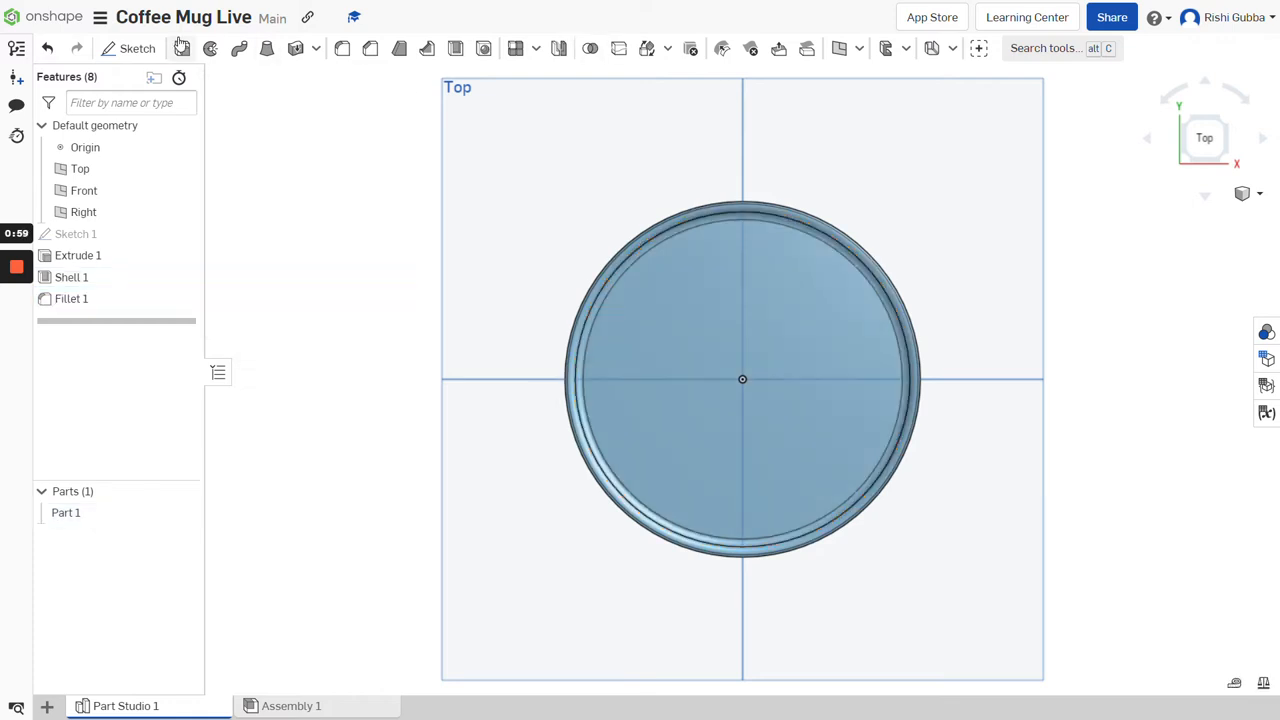
mouse_move(808, 48)
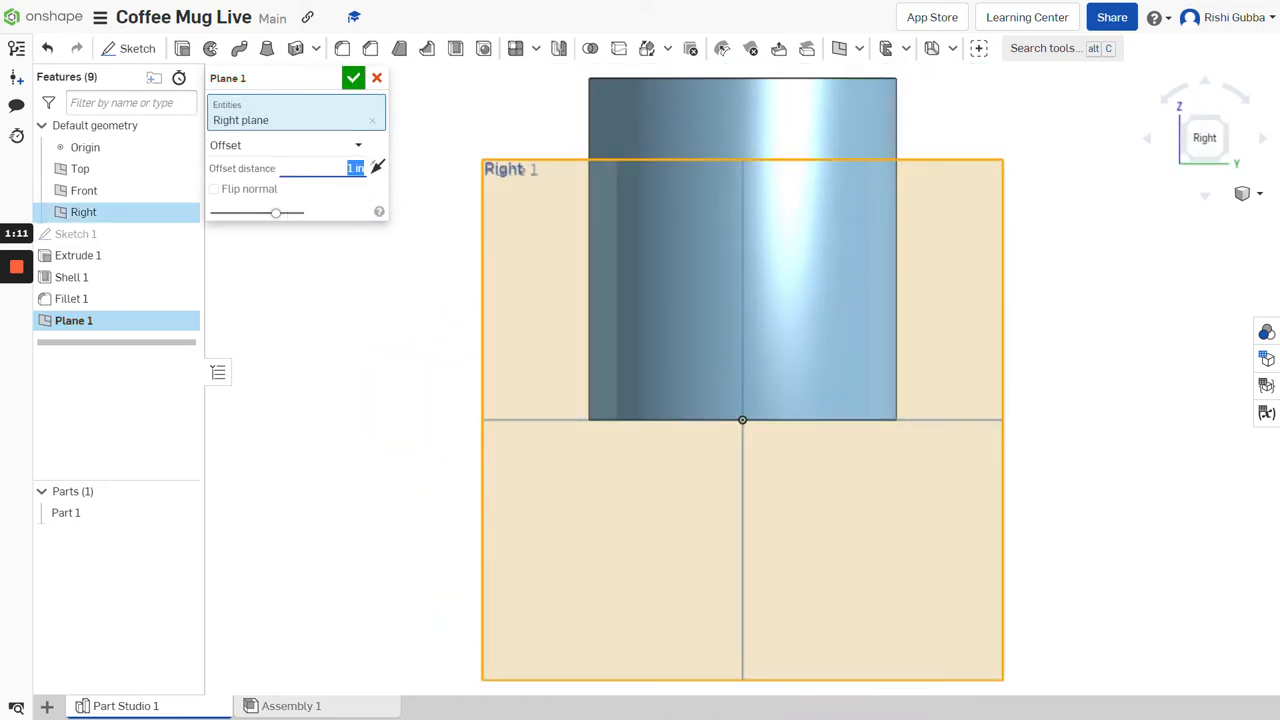
- Create Plane 1 offset 45 mm from the Right plane
type("45 mm")
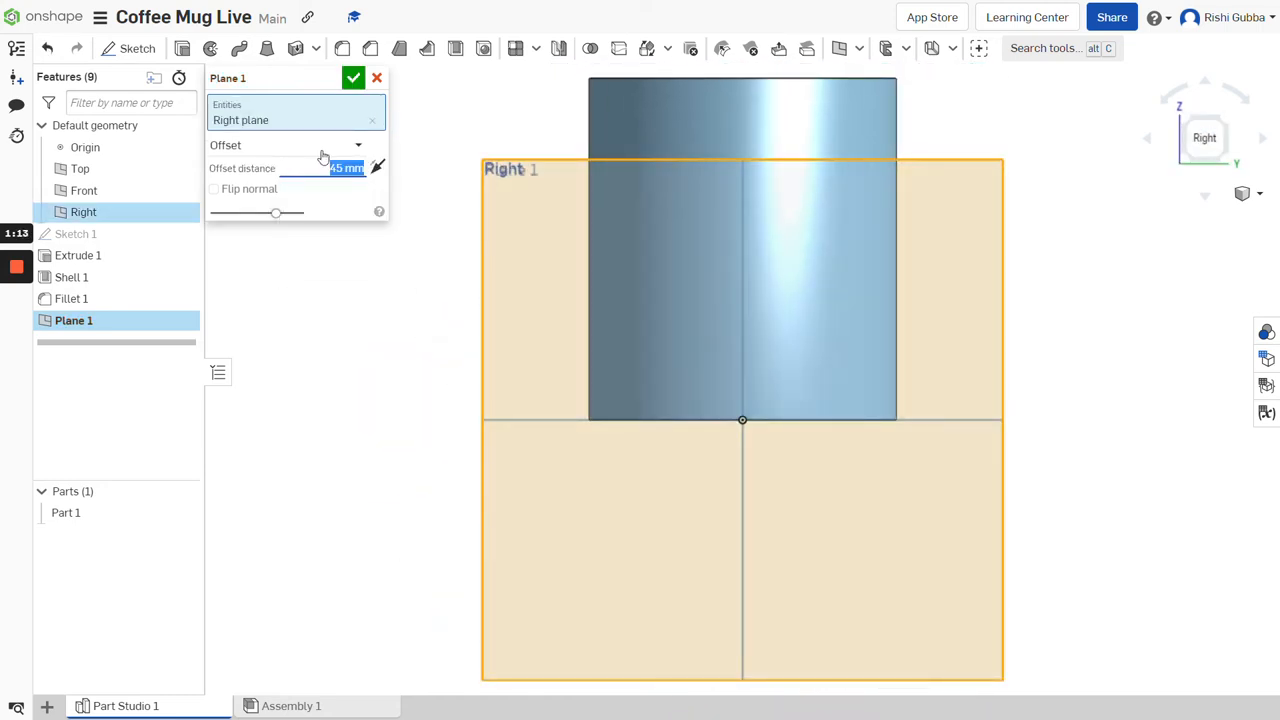
left_click(352, 78)
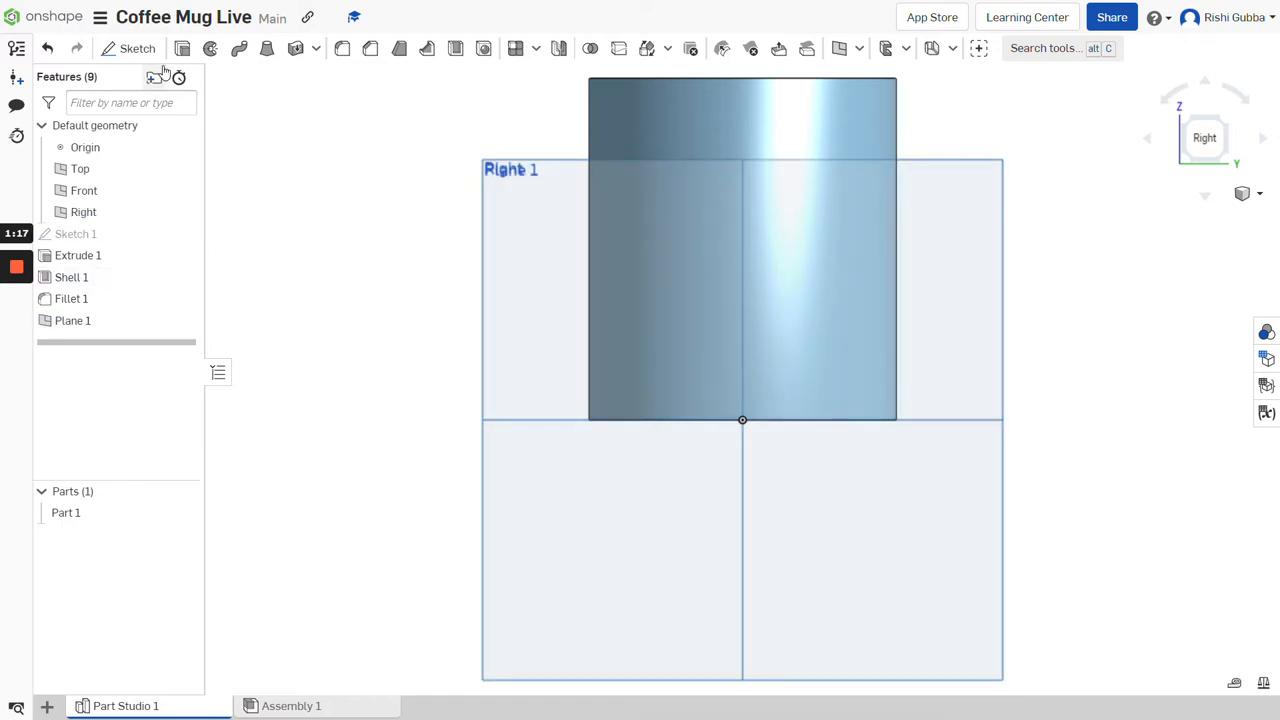
- On Plane 1, sketch two Ø0.6 circles, one near the top and one near the bottom
left_click(136, 48)
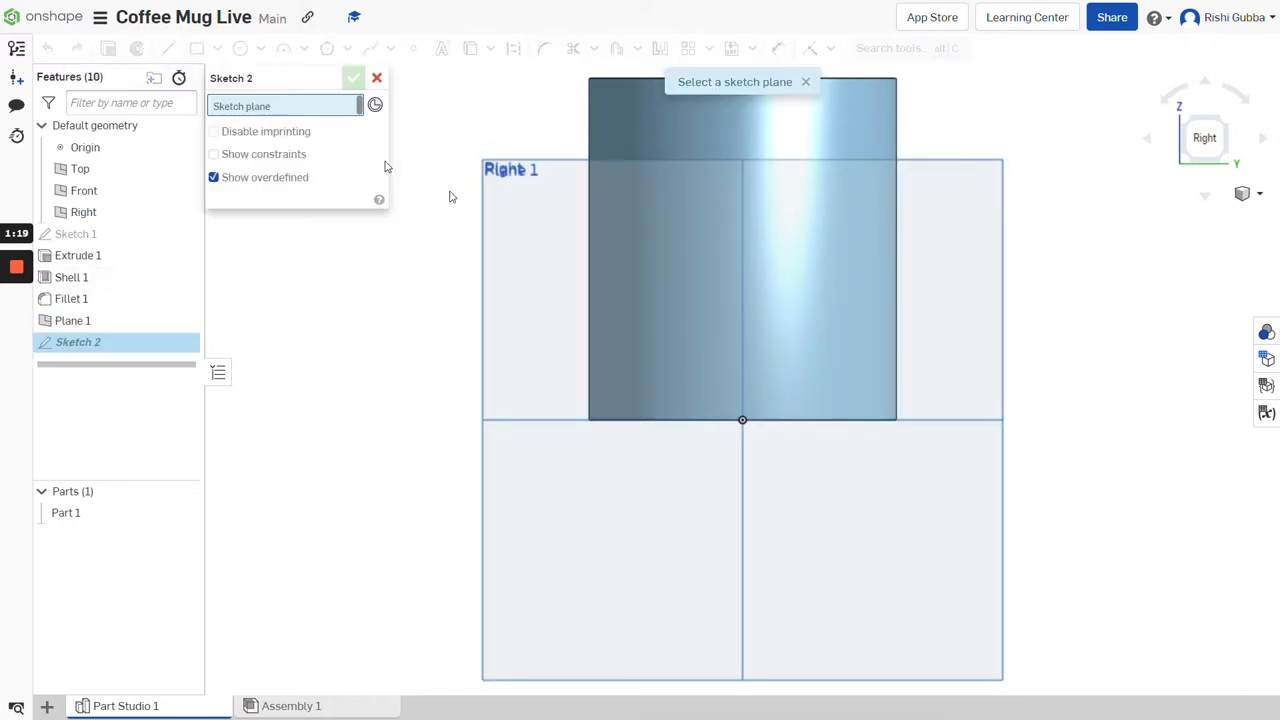
left_click(72, 320)
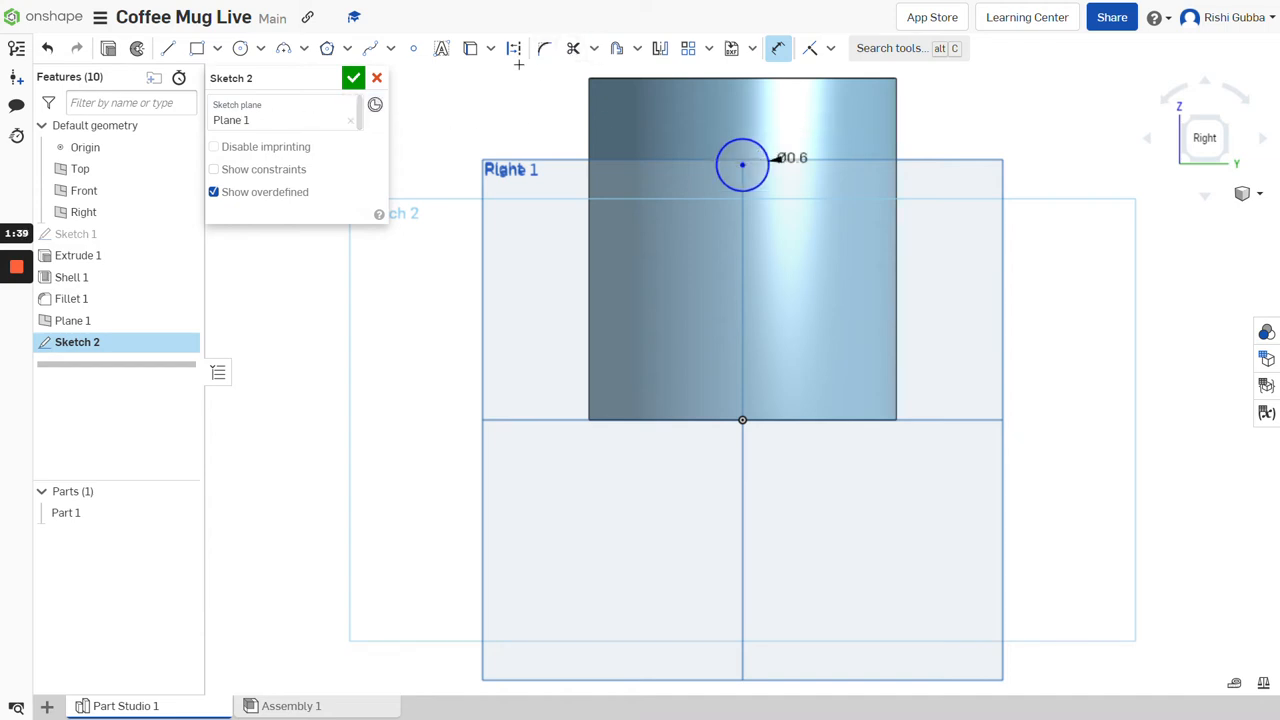
left_click(240, 48)
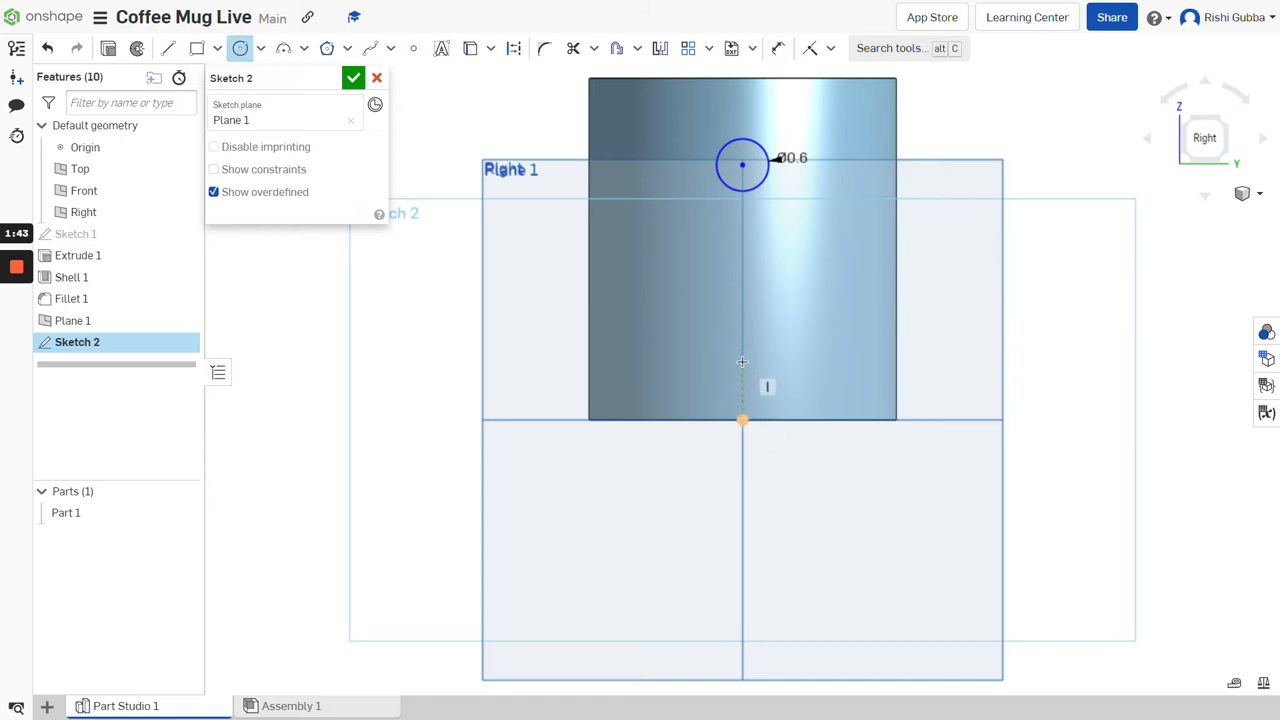
left_click(742, 360)
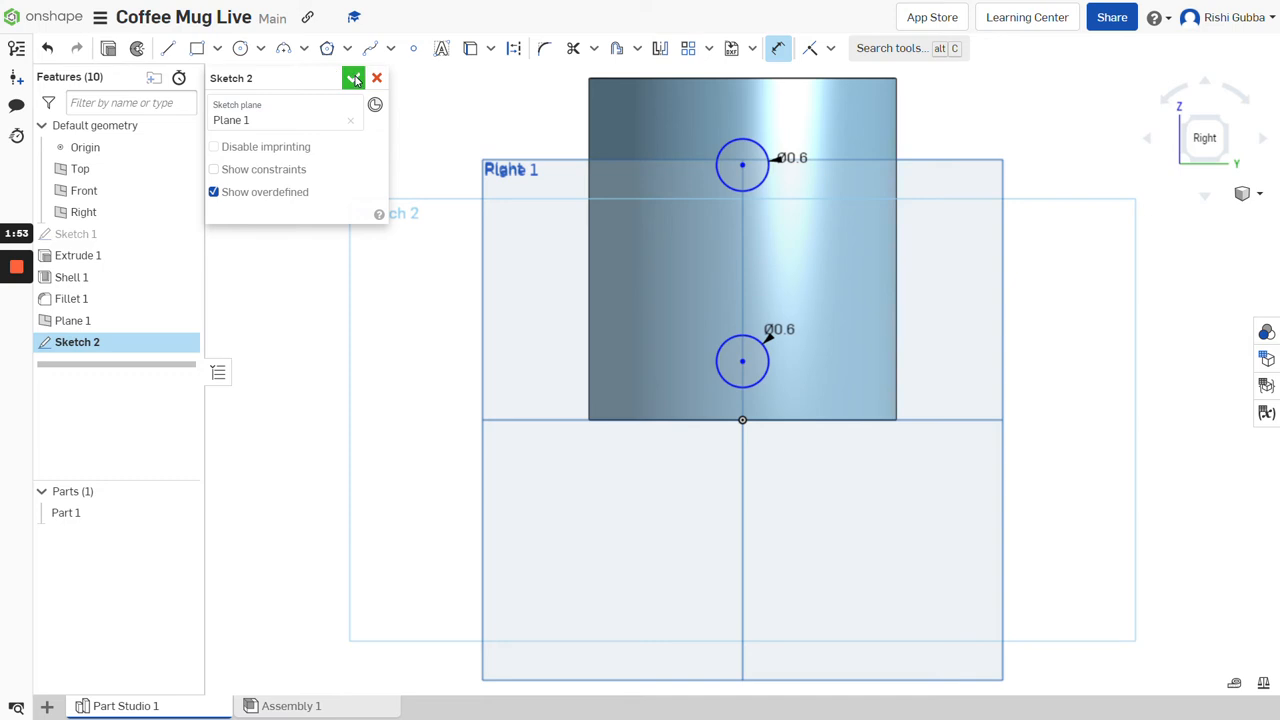
left_click(354, 78)
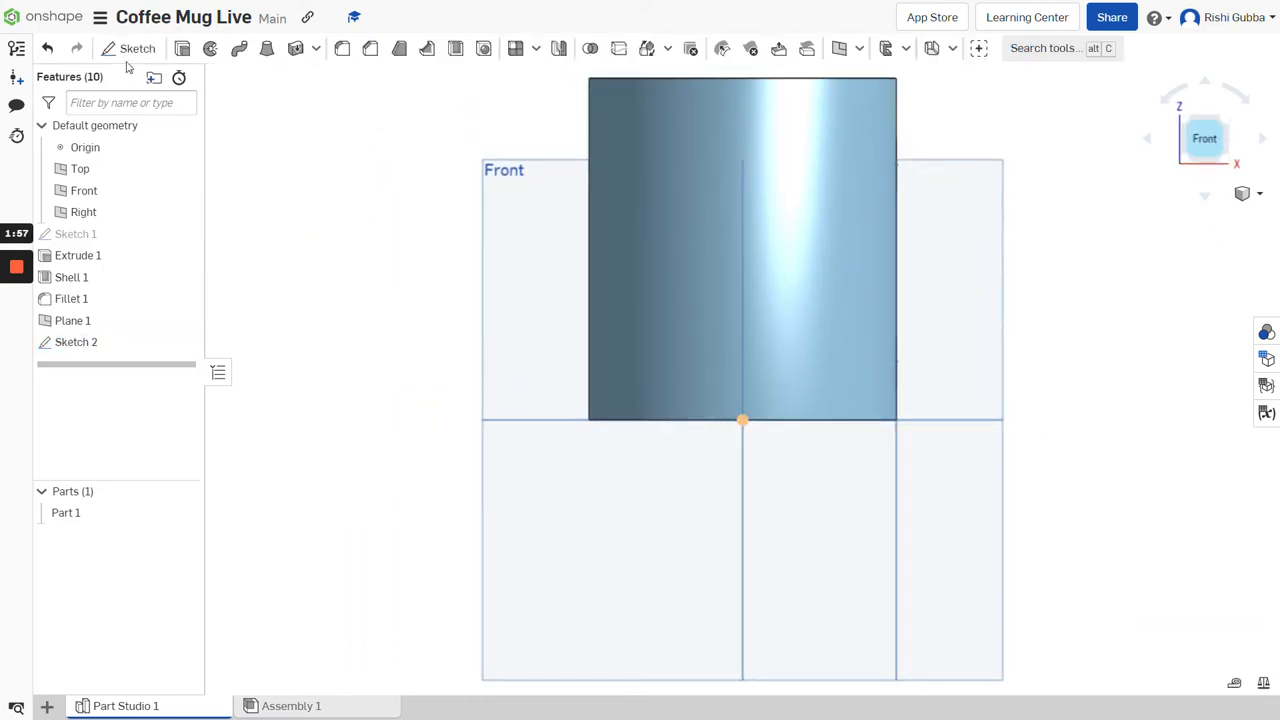
- Sketch a 3-point arc on the Front plane between the two circle centres as the handle path
left_click(136, 48)
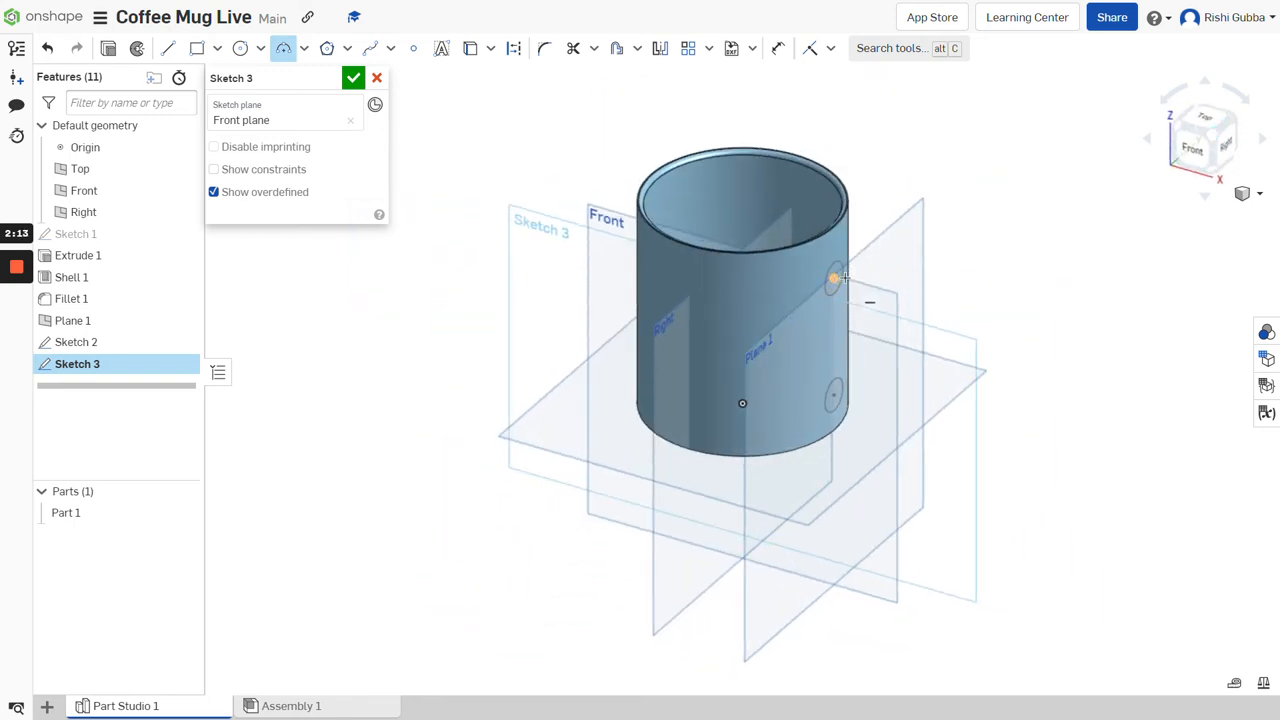
left_click_drag(836, 278, 868, 378)
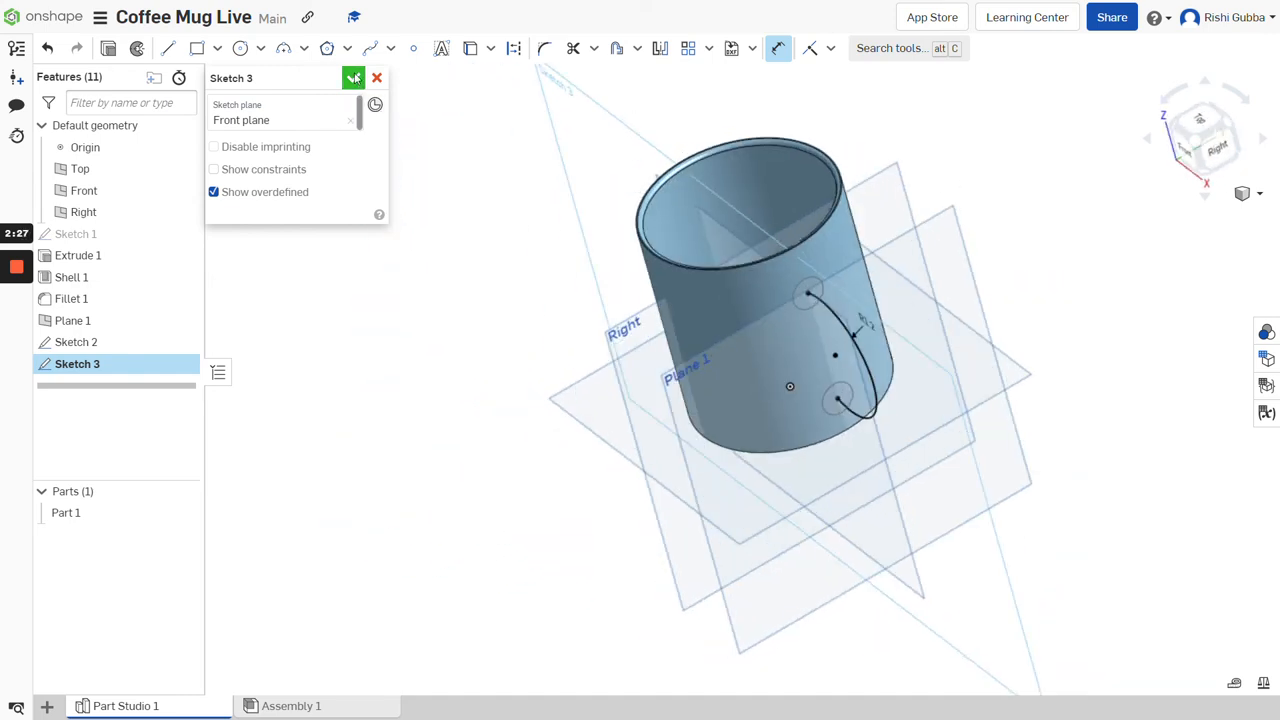
left_click(352, 78)
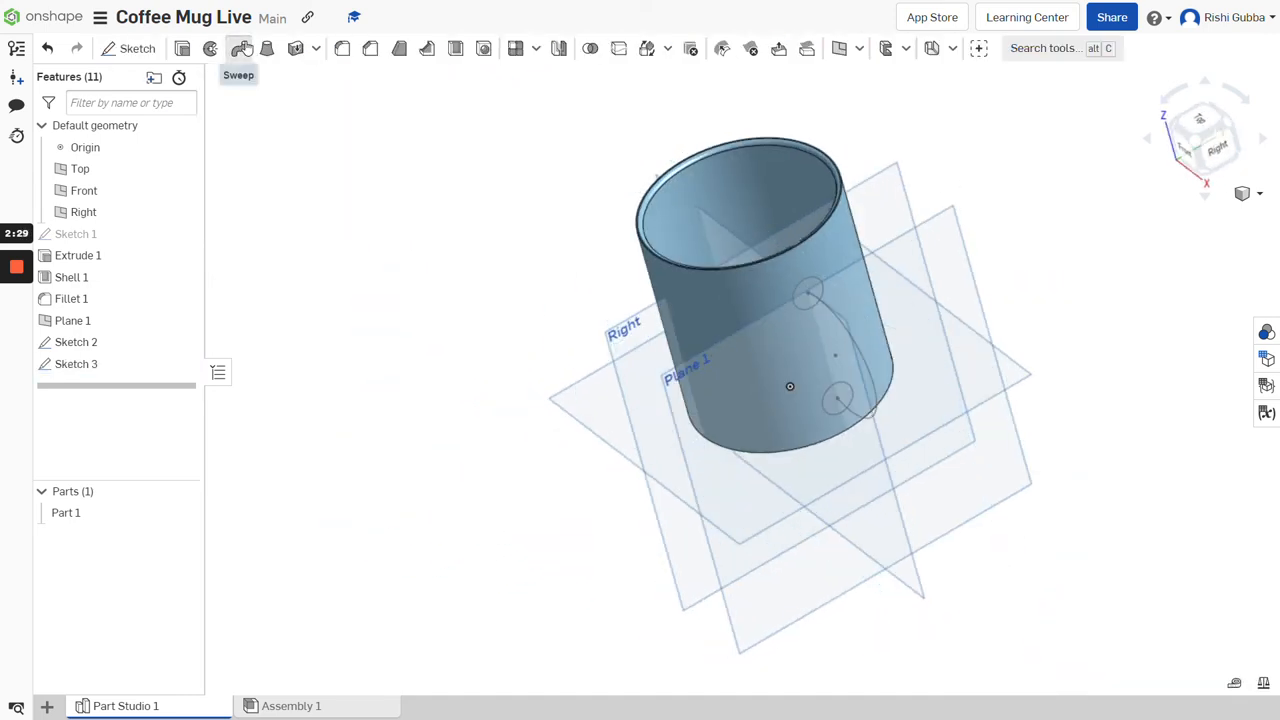
- Sweep the Sketch 2 circle along the Sketch 3 arc as a new separate Part 2 handle
left_click(240, 48)
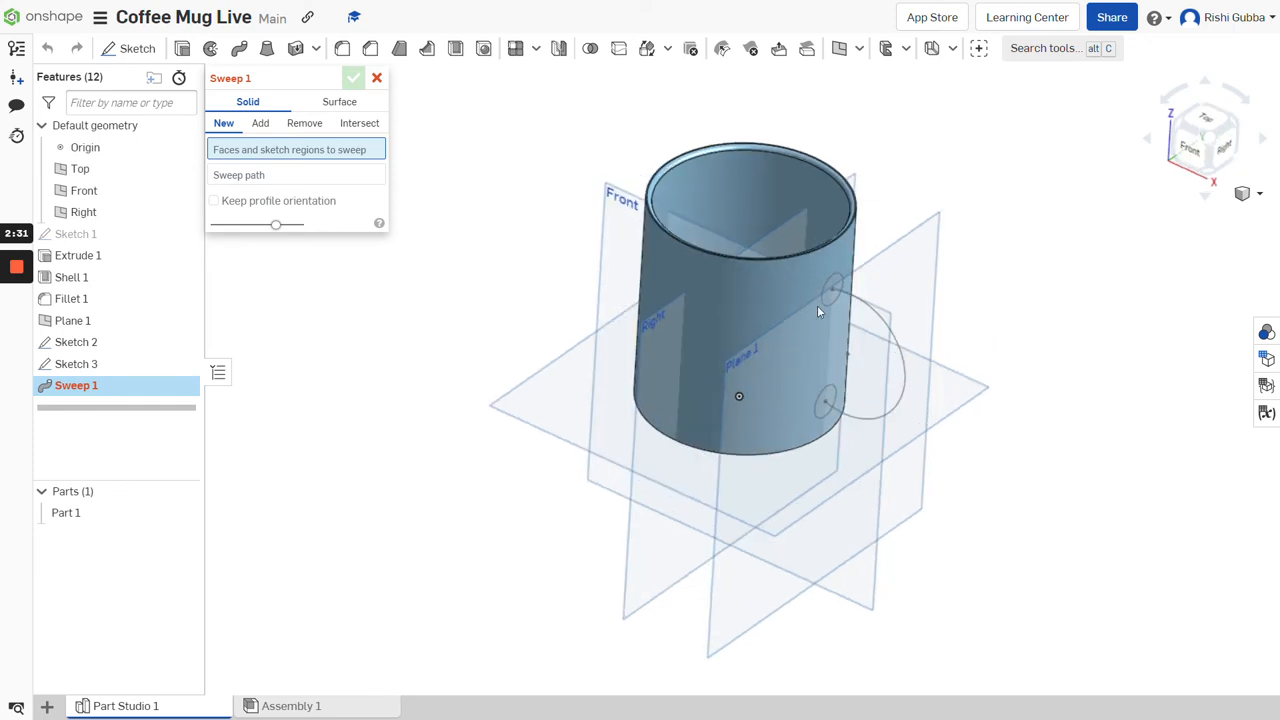
left_click(832, 290)
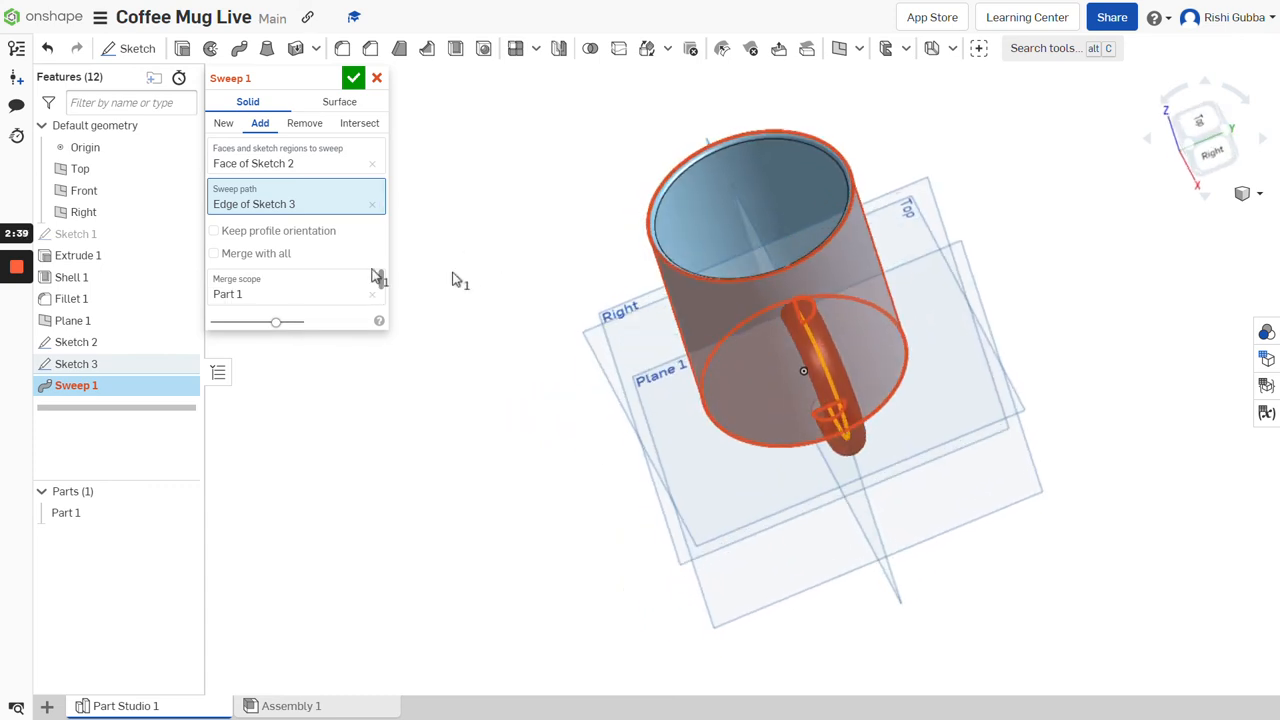
left_click(214, 252)
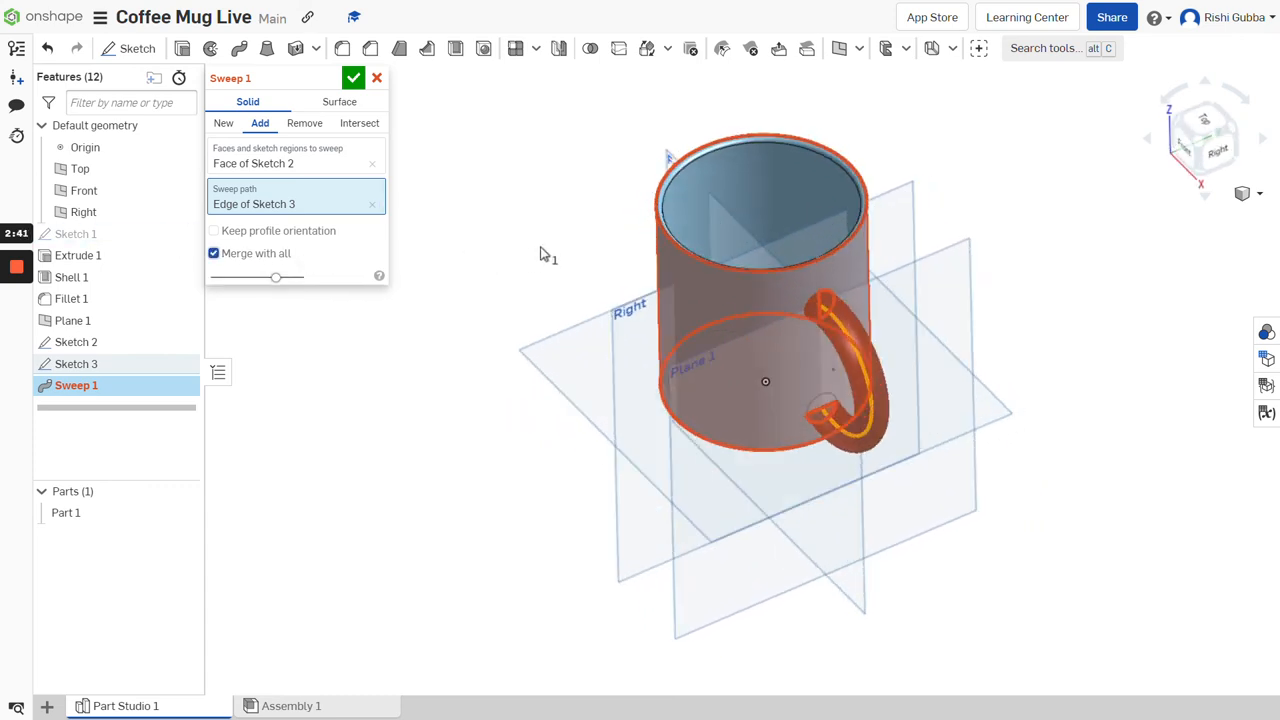
left_click(214, 252)
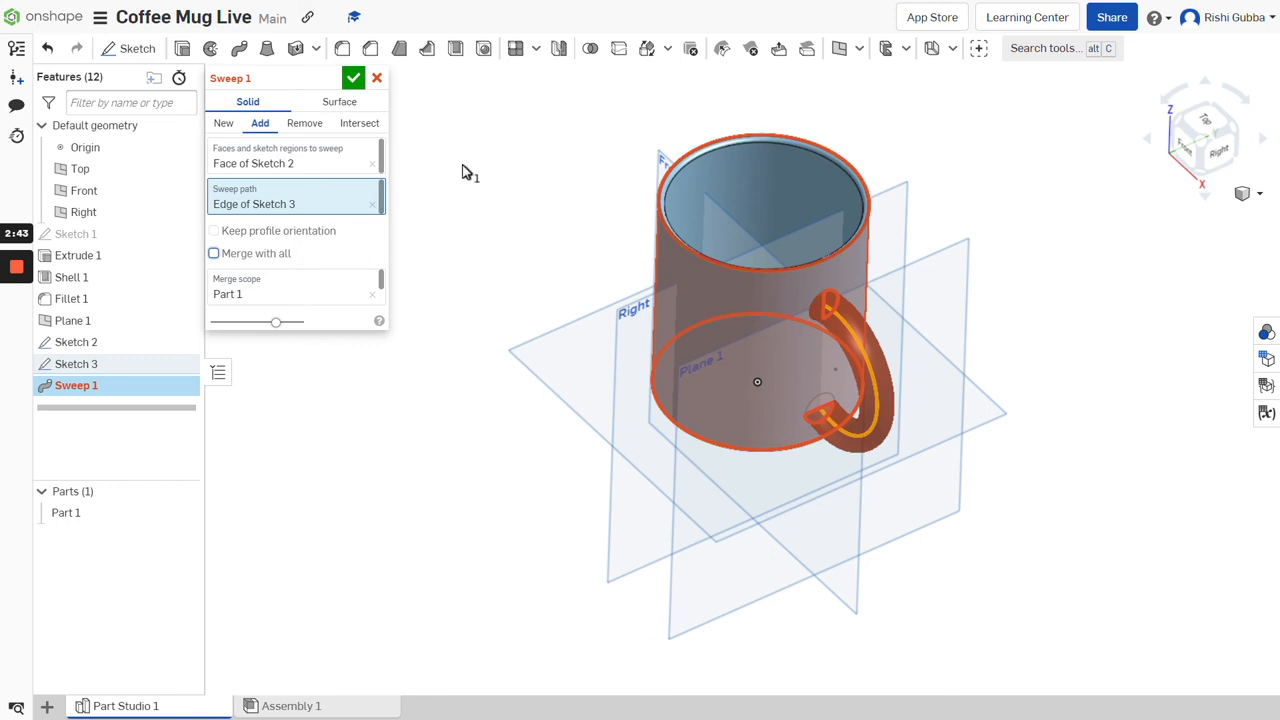
left_click(224, 124)
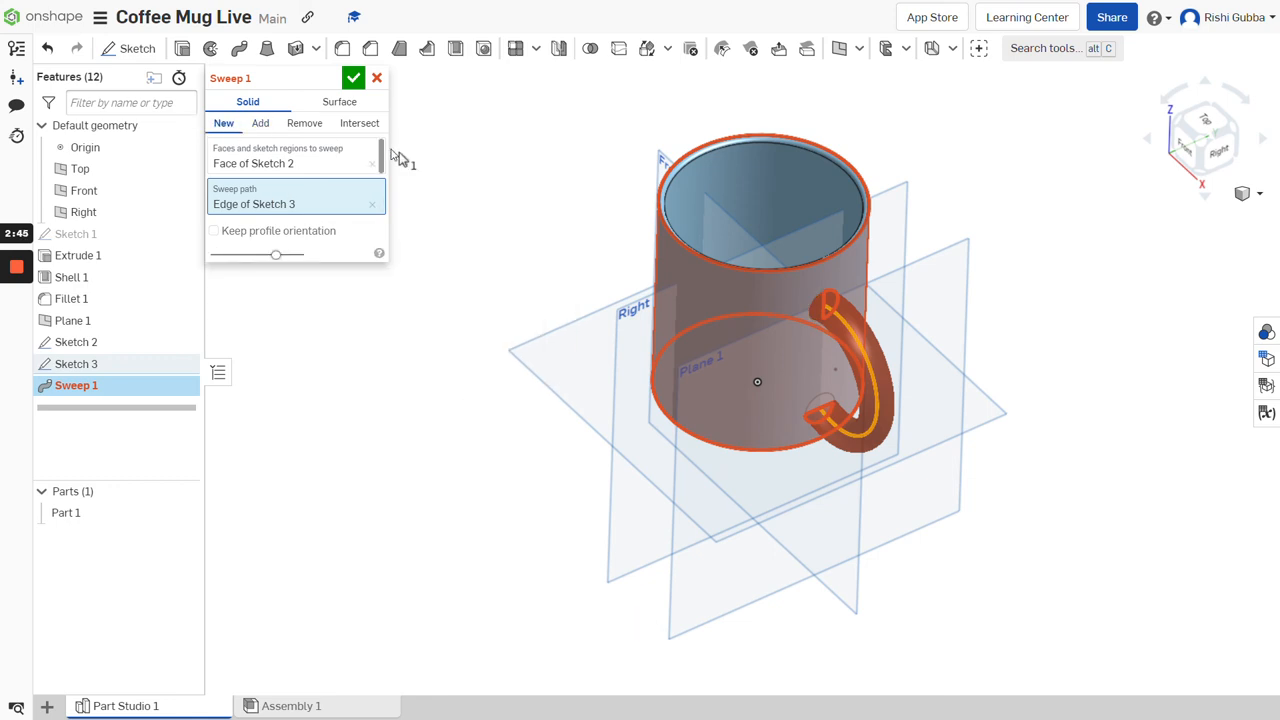
left_click(352, 78)
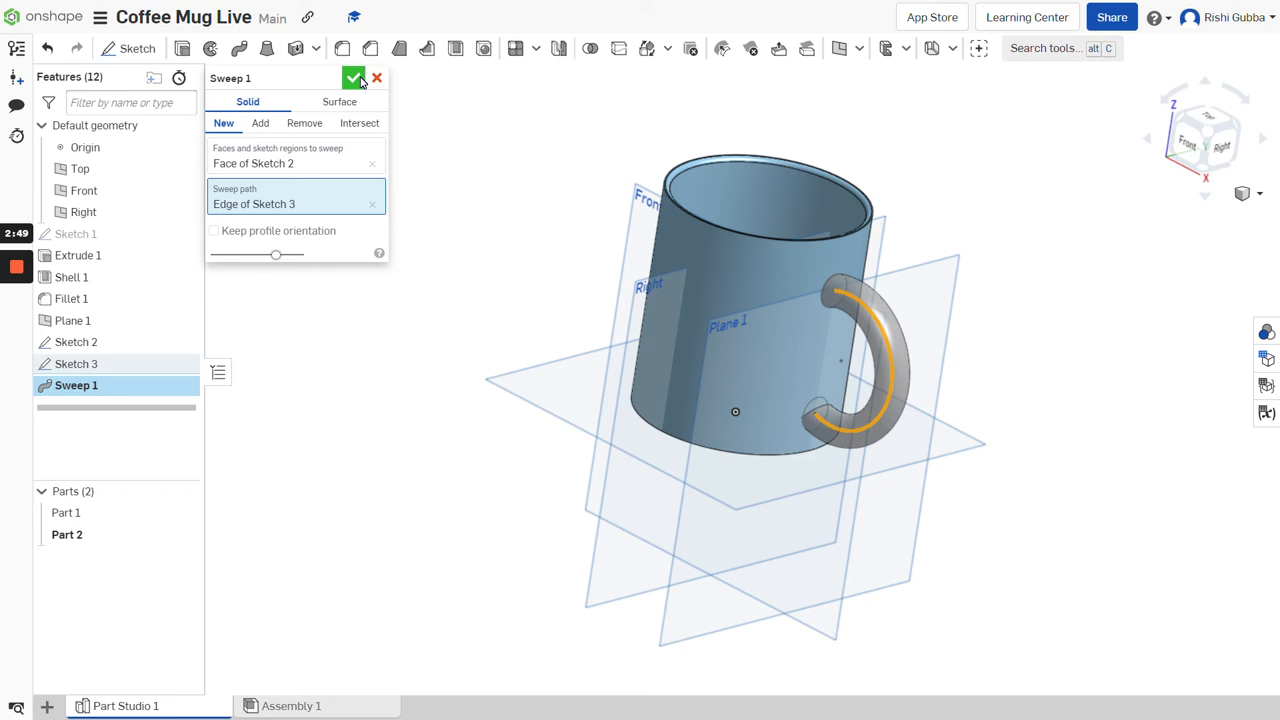
left_click(354, 78)
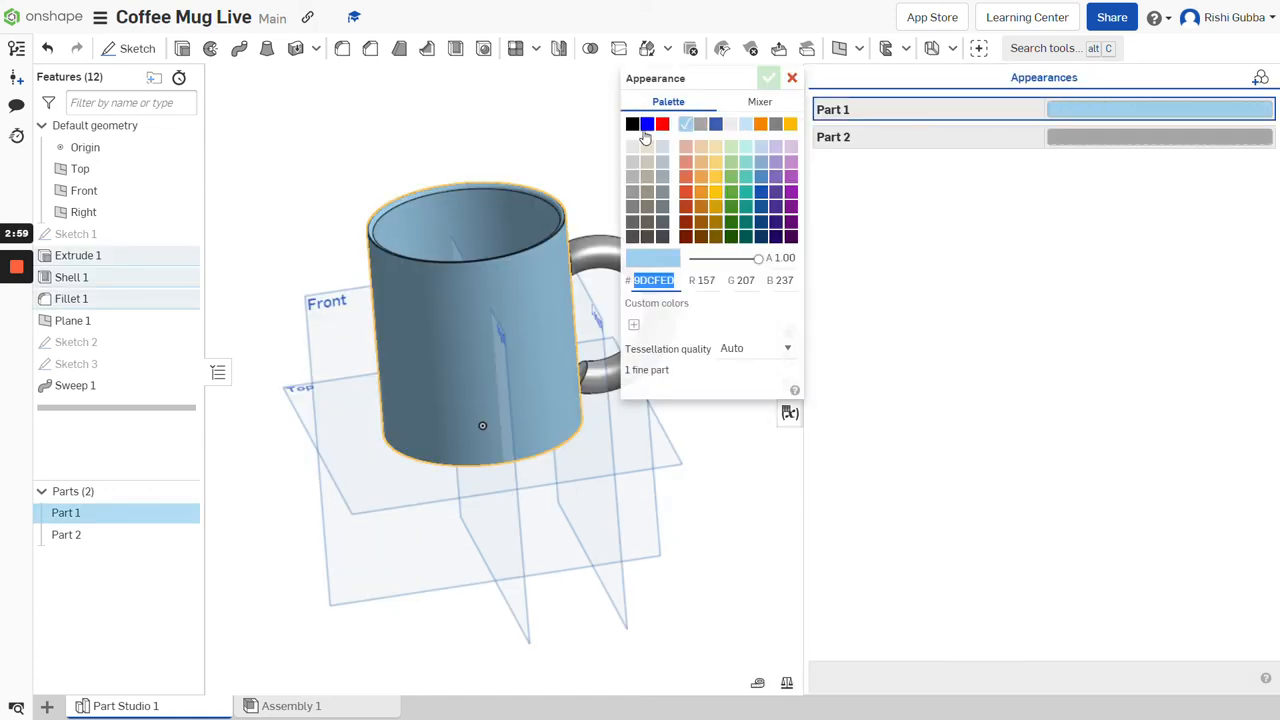
- Edit Part 1's appearance to red and apply it
left_click(662, 124)
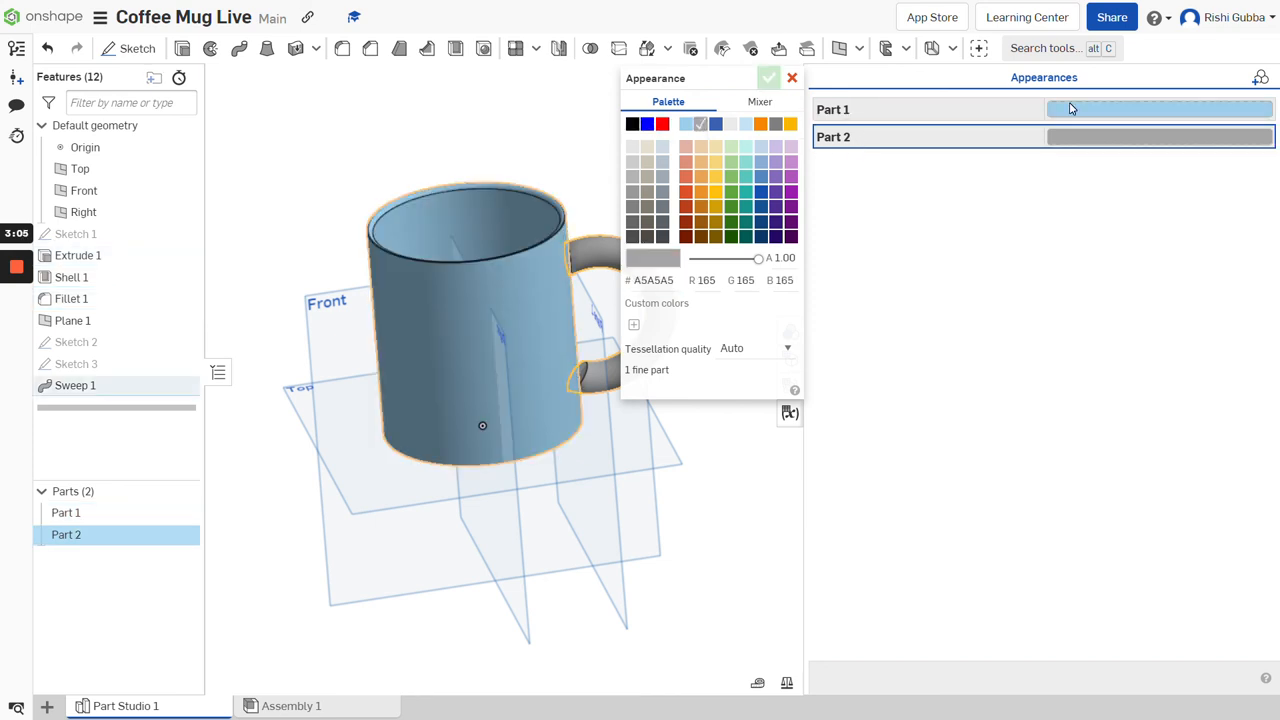
left_click(662, 124)
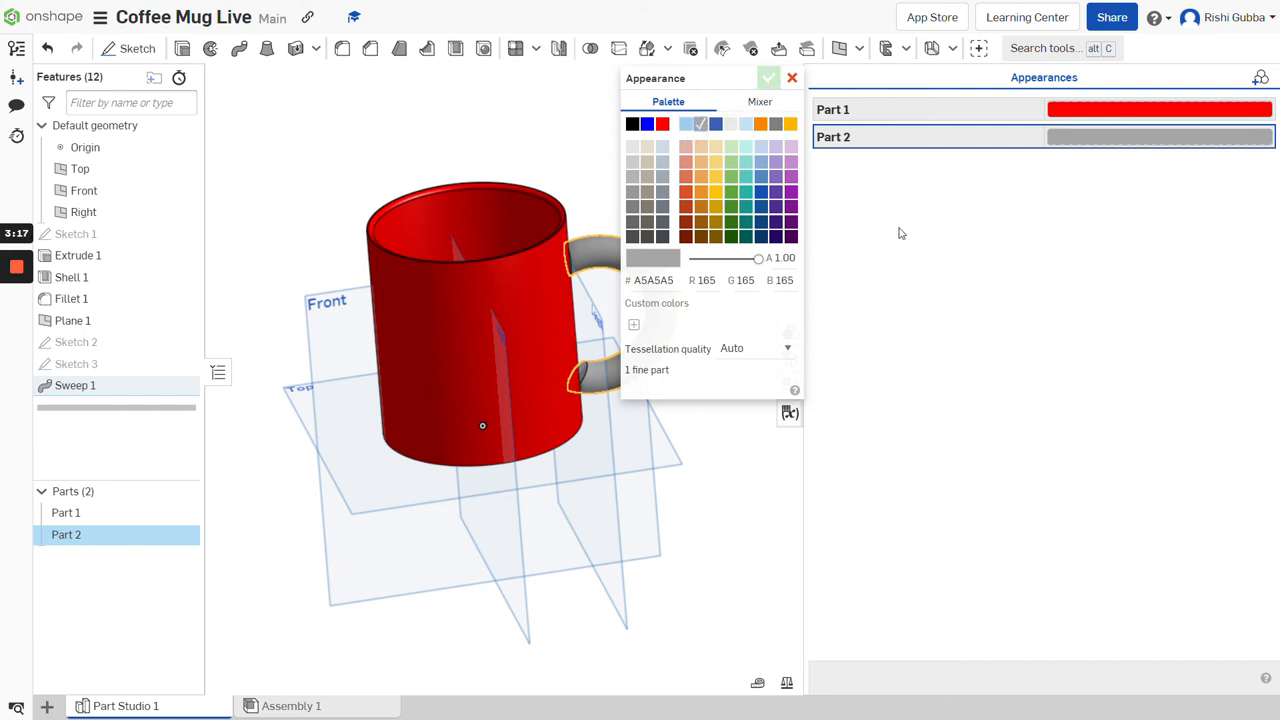
left_click(768, 78)
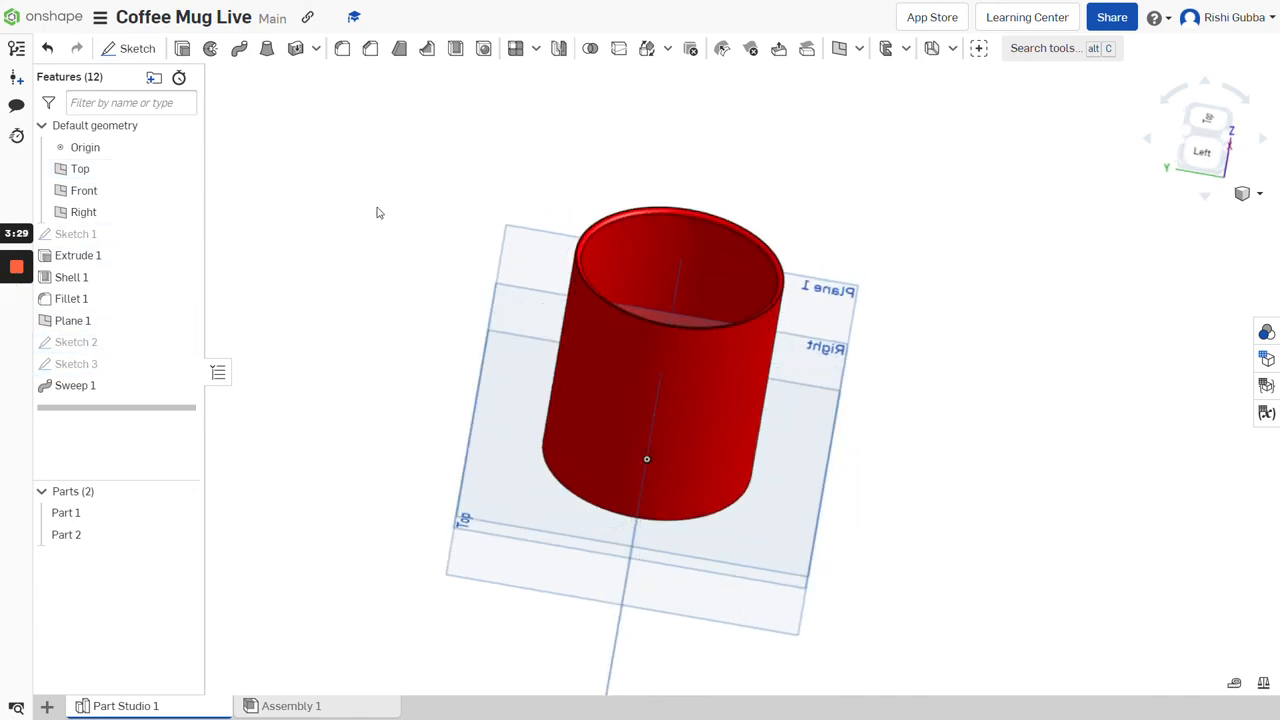
mouse_move(16, 266)
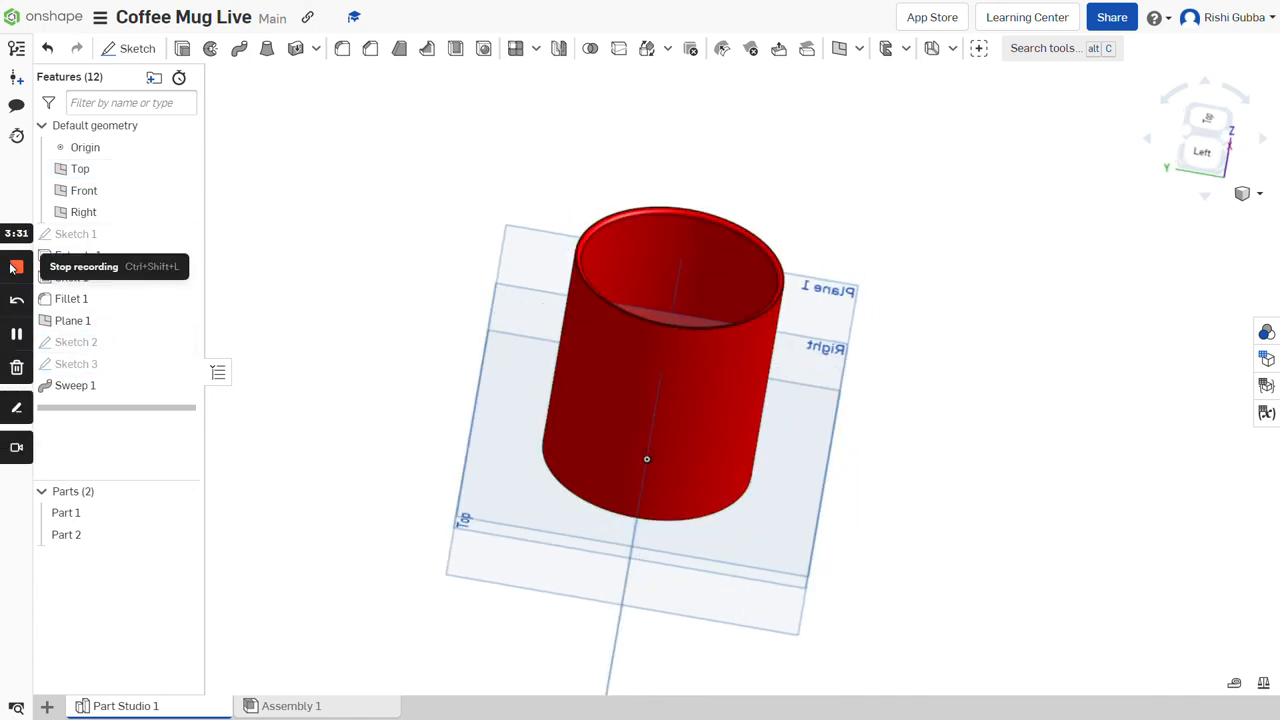